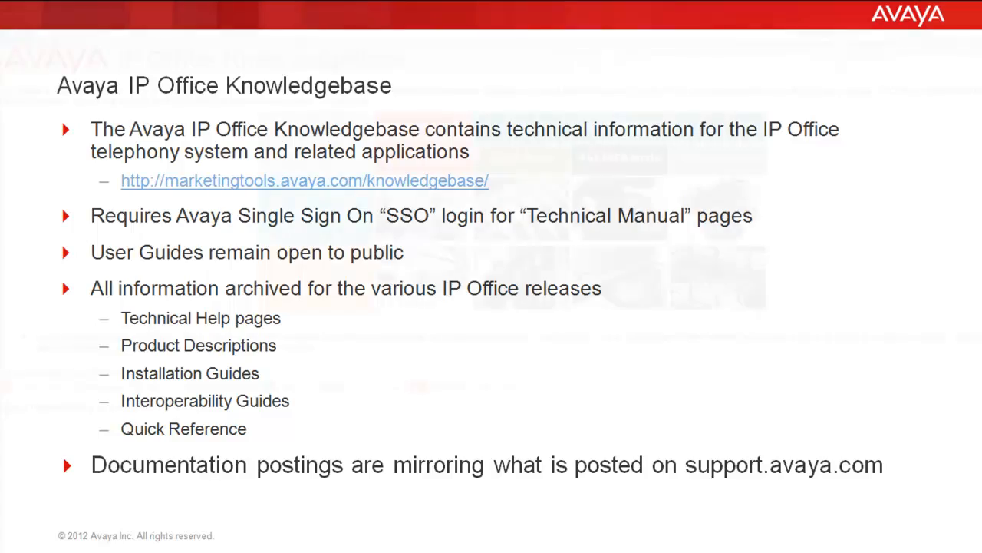
# Show the Knowledgebase home page with its edition pictures and news list
pyautogui.click(304, 181)
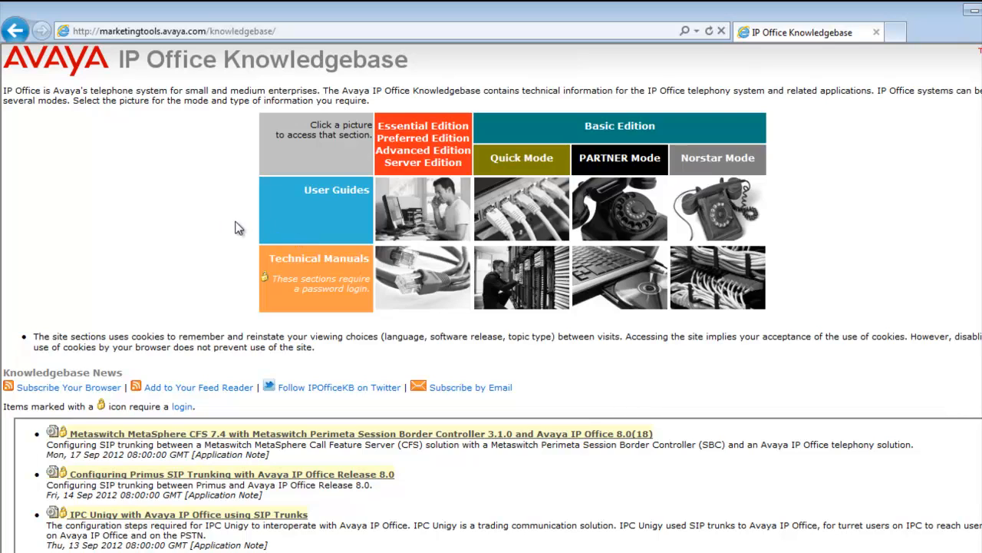
pyautogui.moveTo(442, 215)
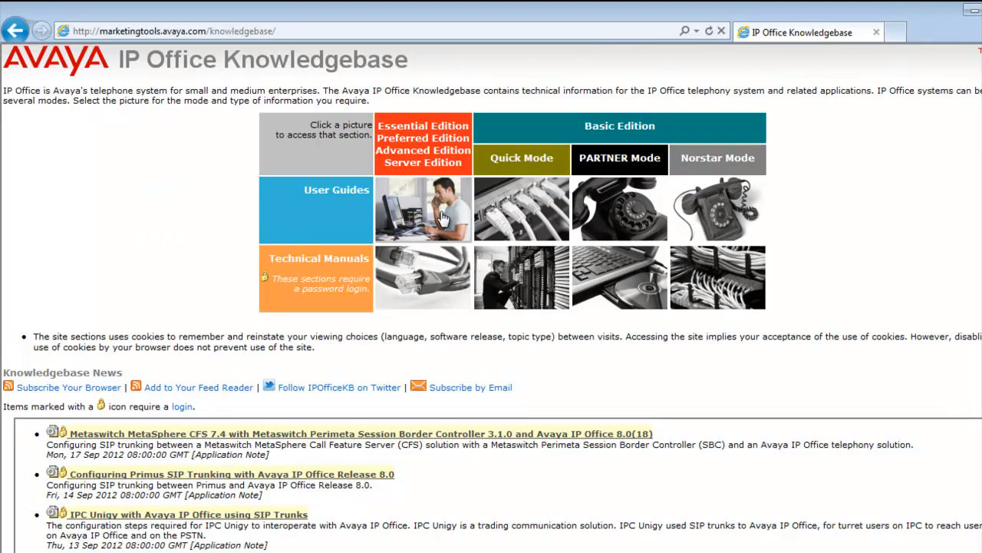
pyautogui.moveTo(441, 211)
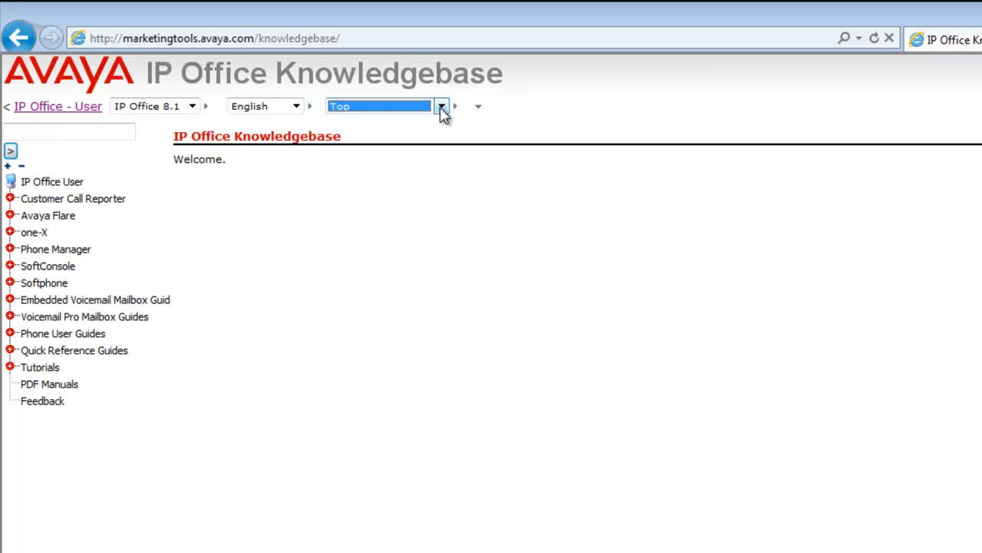
pyautogui.moveTo(130, 347)
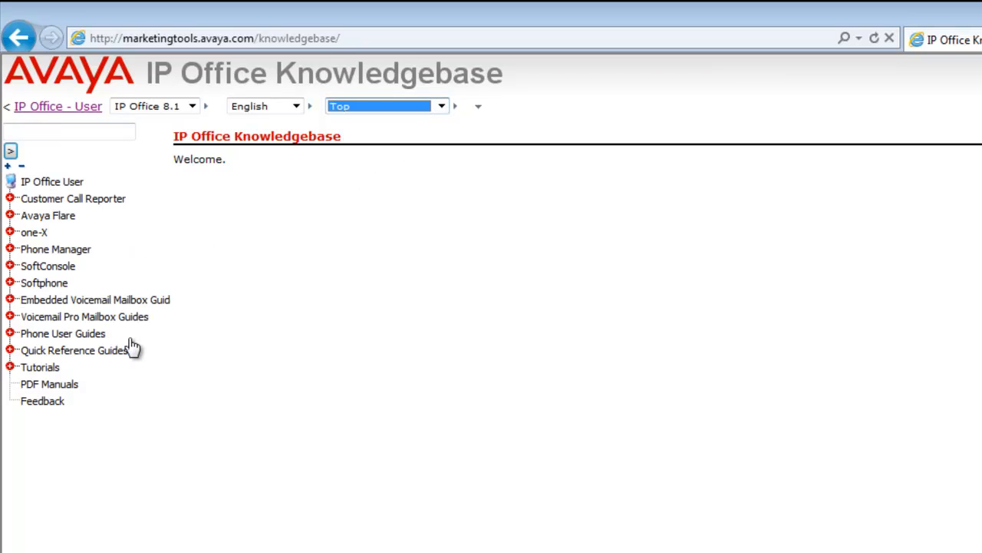
pyautogui.click(47, 215)
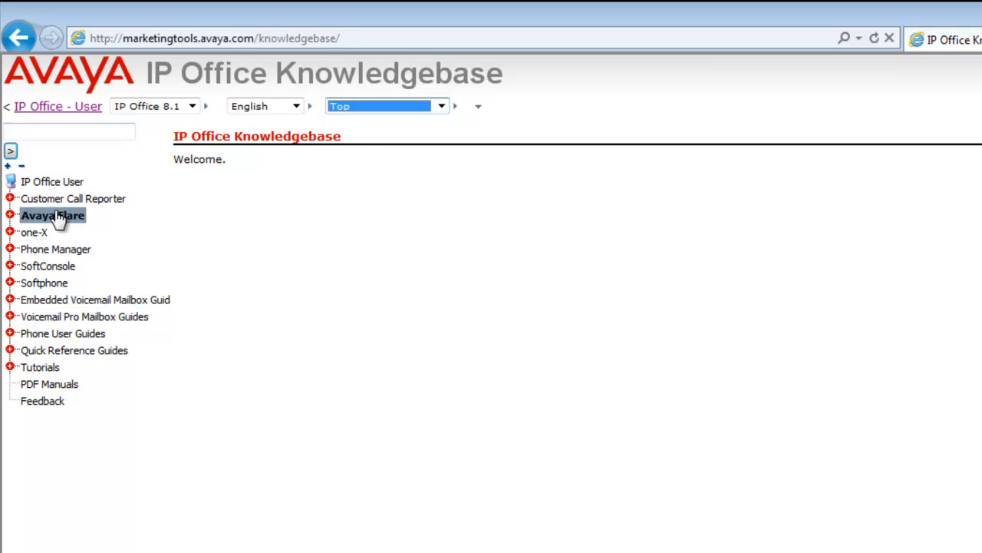
pyautogui.moveTo(91, 269)
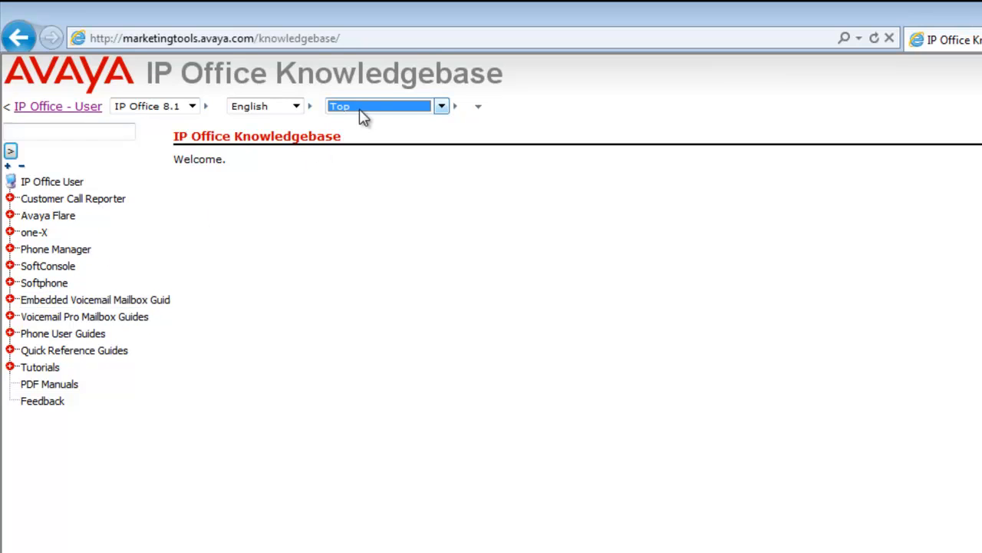
pyautogui.click(442, 106)
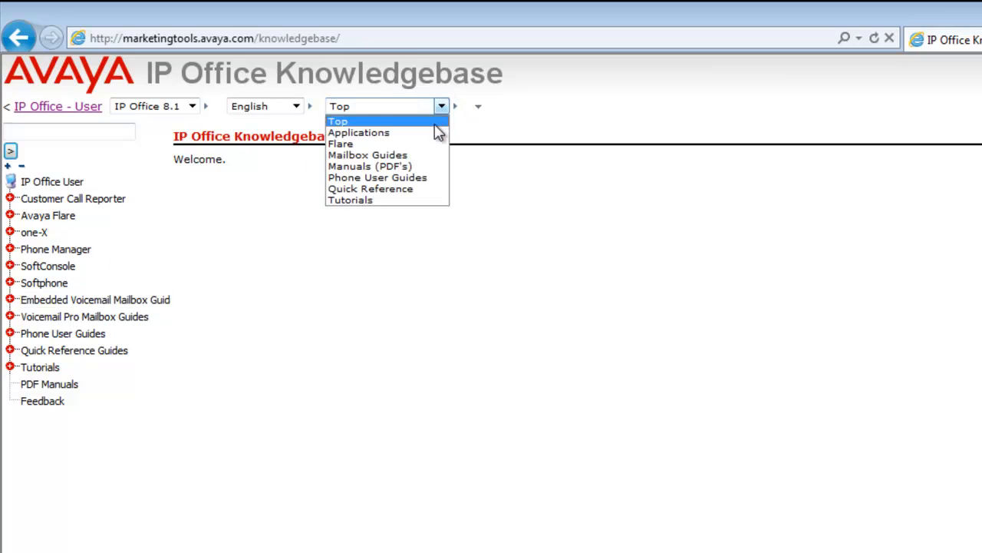
pyautogui.moveTo(367, 154)
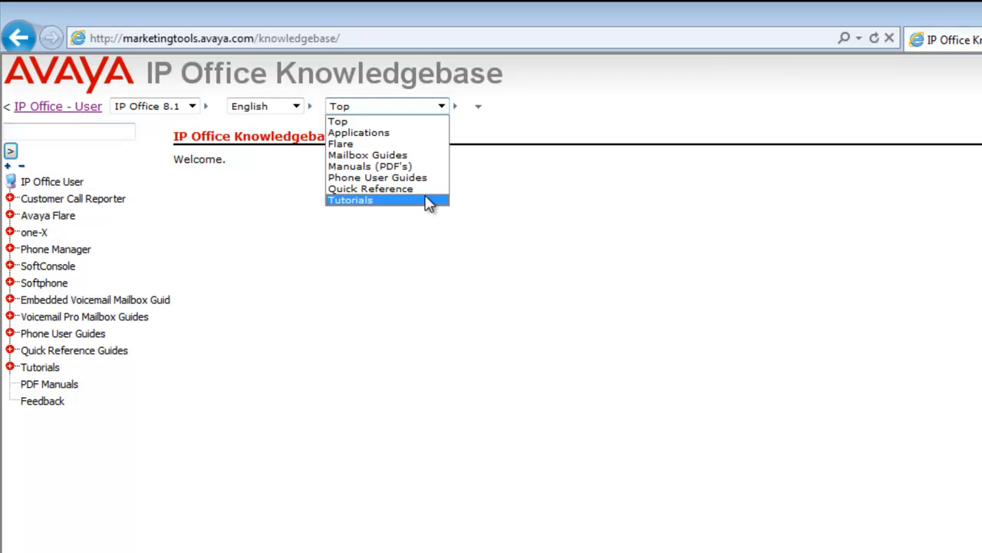
pyautogui.moveTo(394, 259)
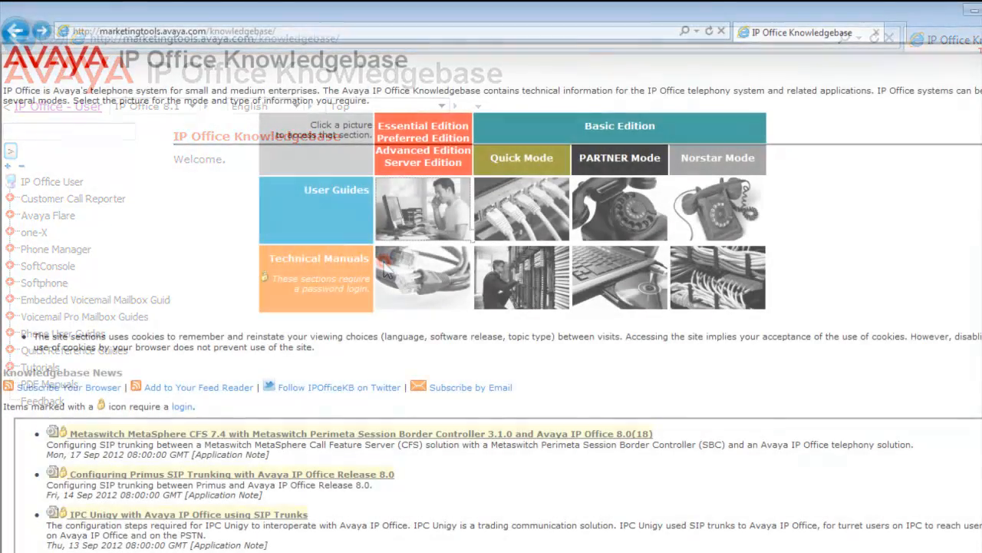
pyautogui.click(17, 31)
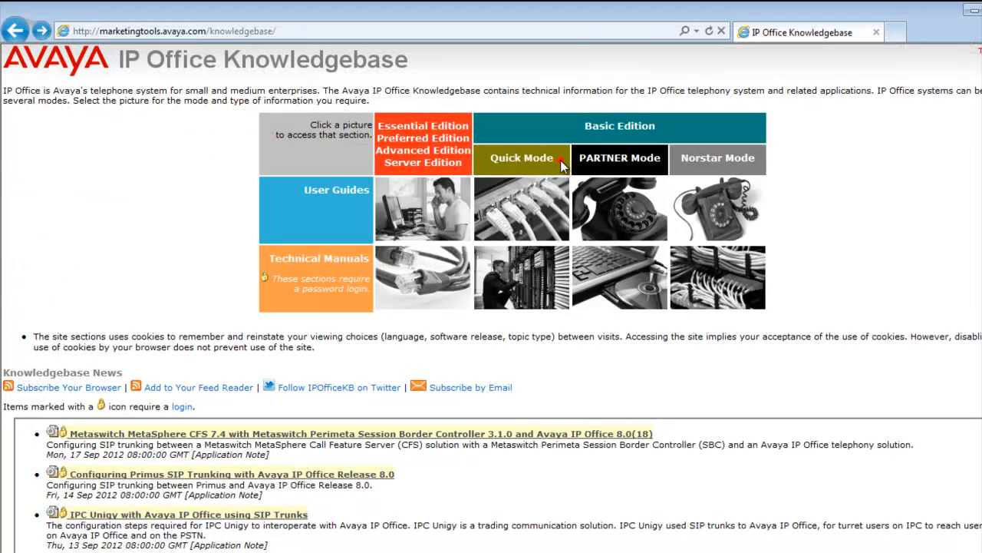
pyautogui.moveTo(658, 169)
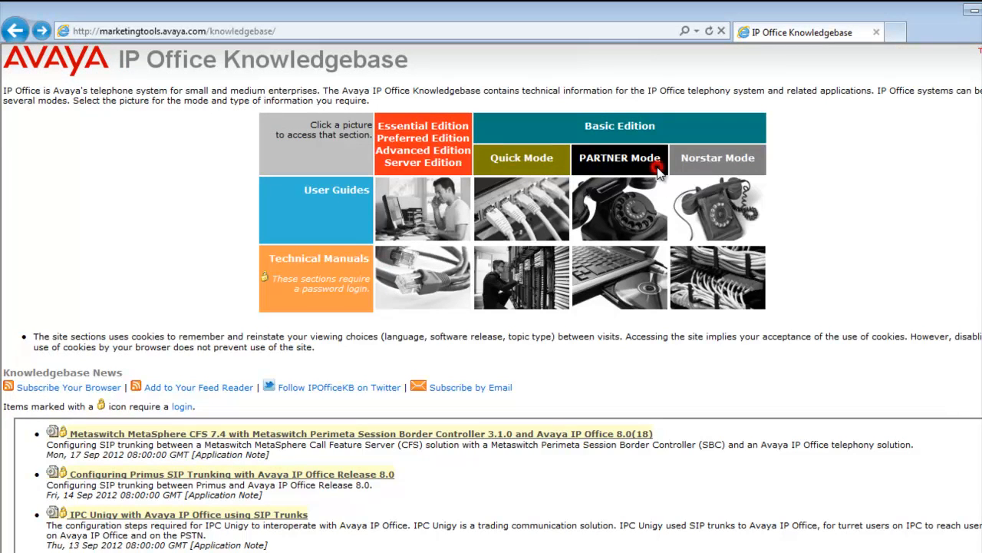
pyautogui.moveTo(757, 165)
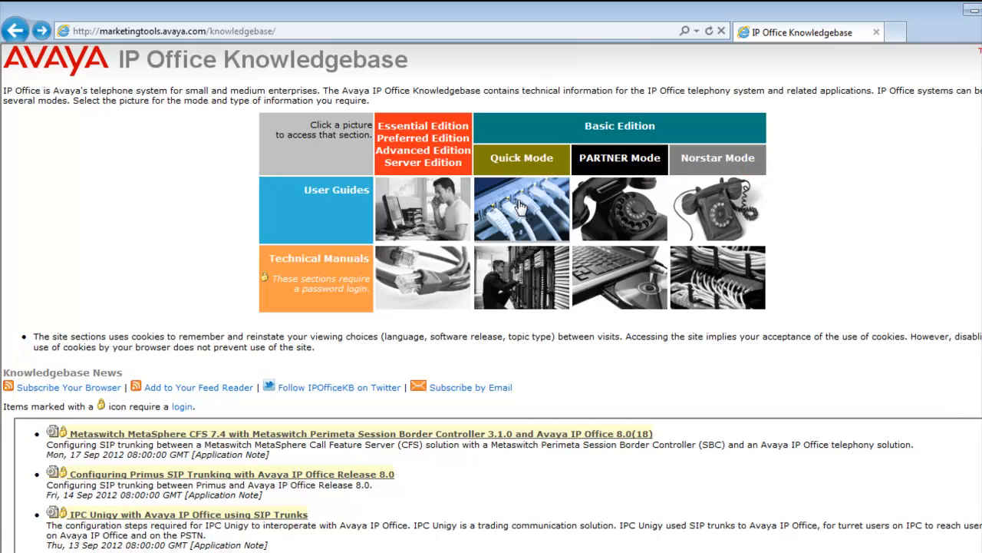
pyautogui.moveTo(637, 211)
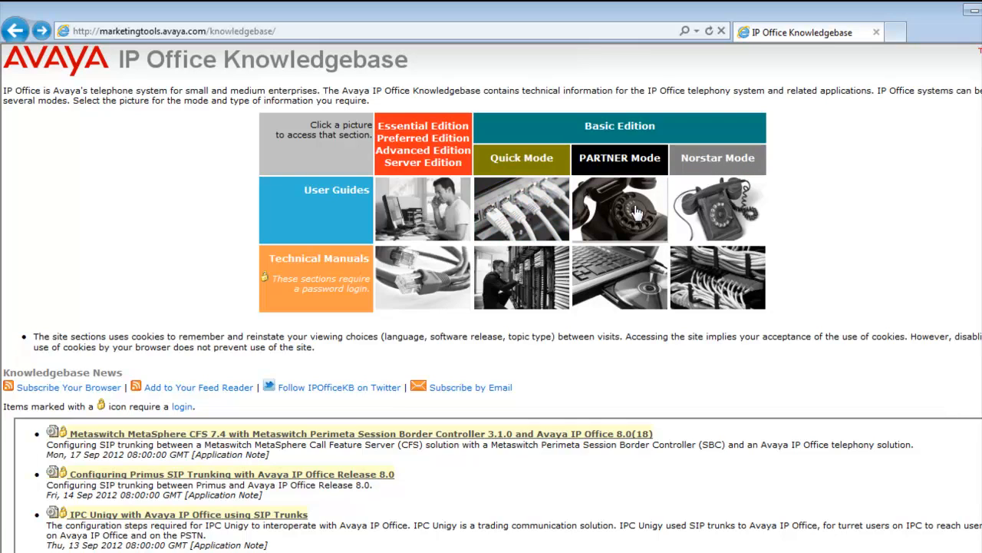
pyautogui.moveTo(717, 209)
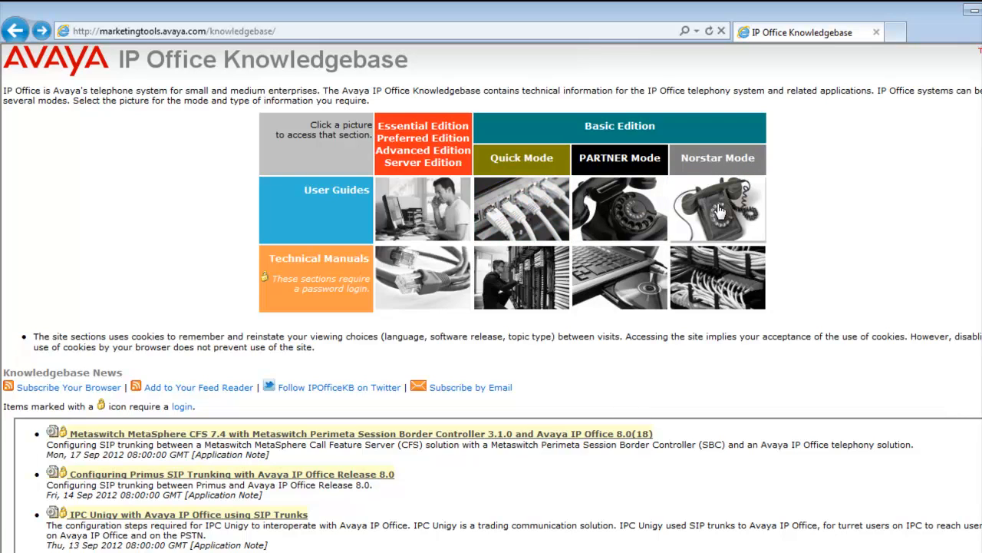
pyautogui.moveTo(521, 209)
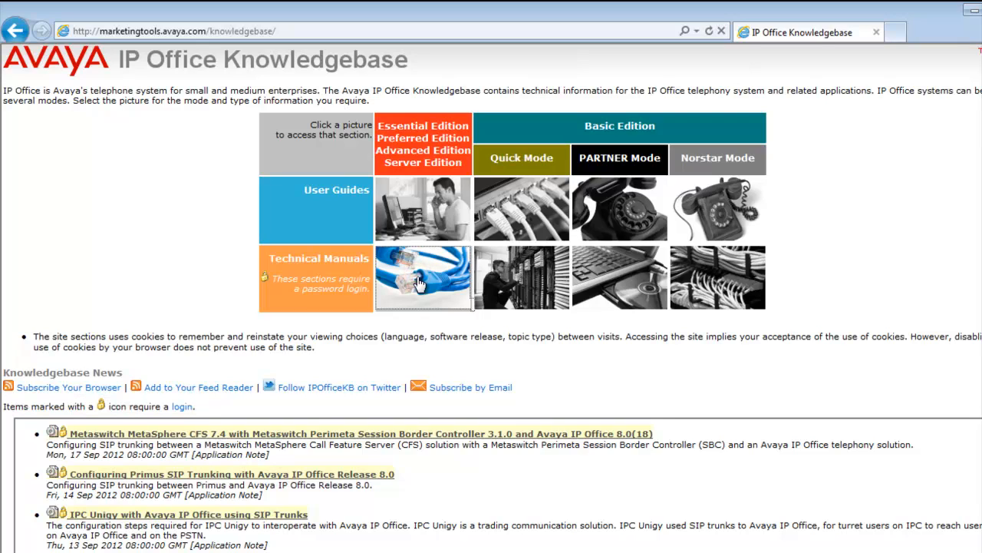
# Open Technical Manuals and sign in with SSO credentials to reach IP Office 8.1
pyautogui.click(423, 278)
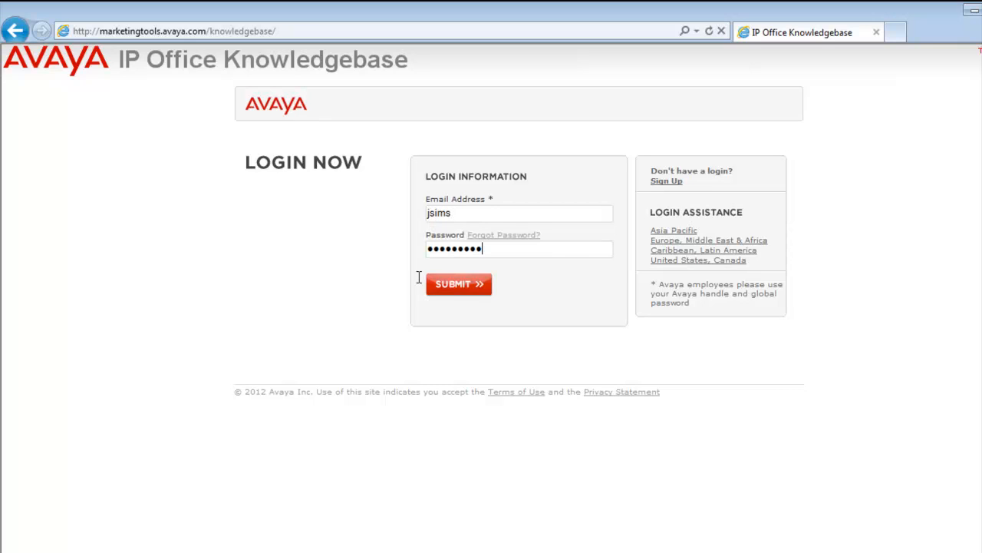
pyautogui.click(458, 284)
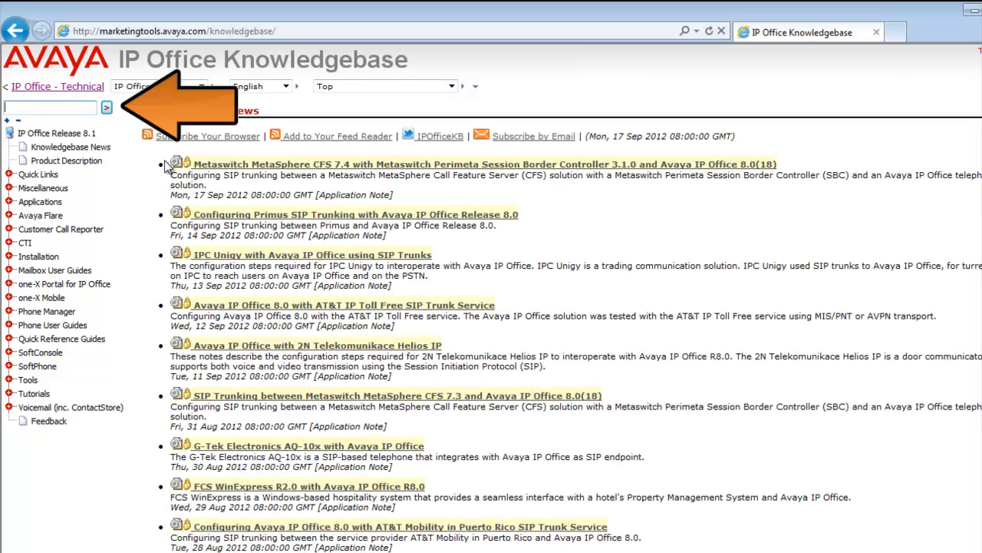
pyautogui.moveTo(819, 202)
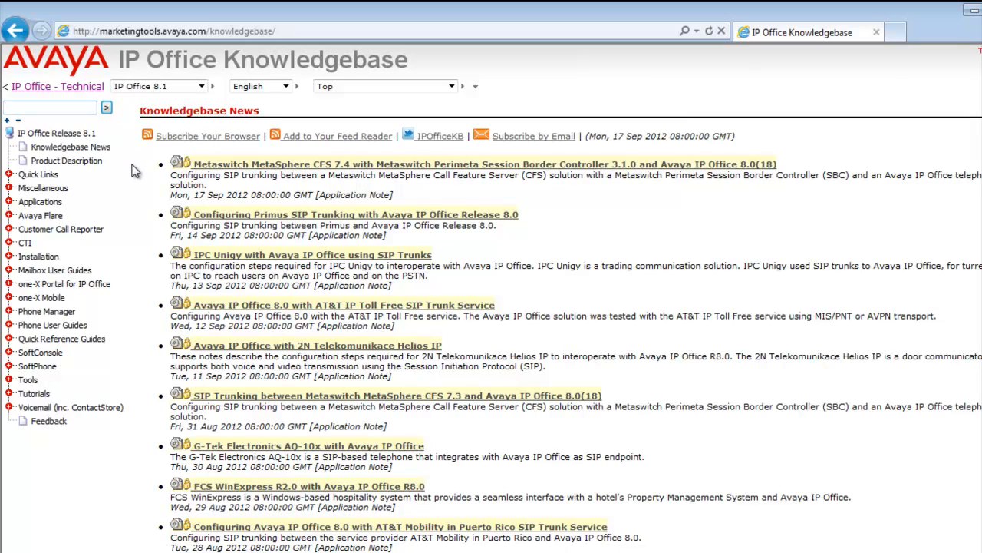
pyautogui.moveTo(9, 176)
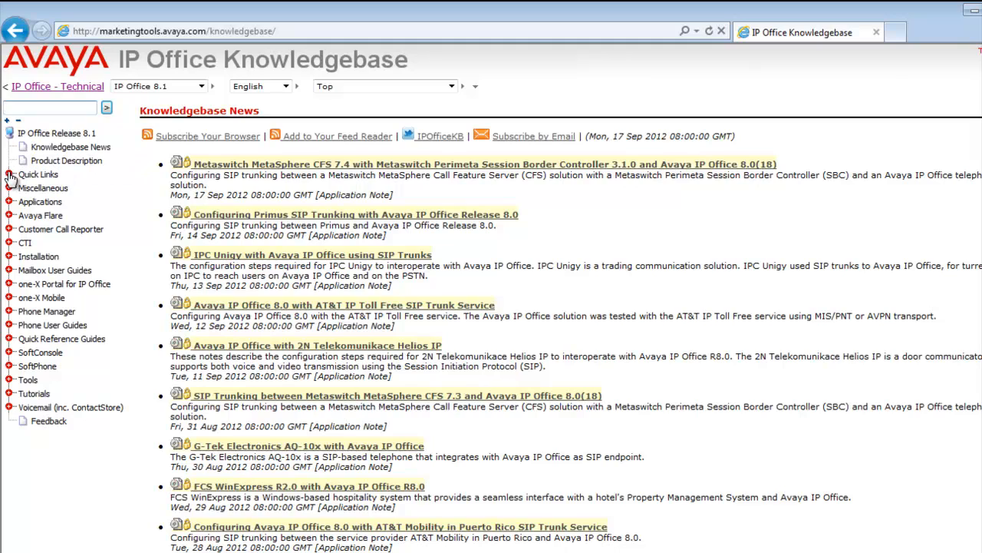
# Expand Quick Links in the left navigation tree
pyautogui.click(37, 175)
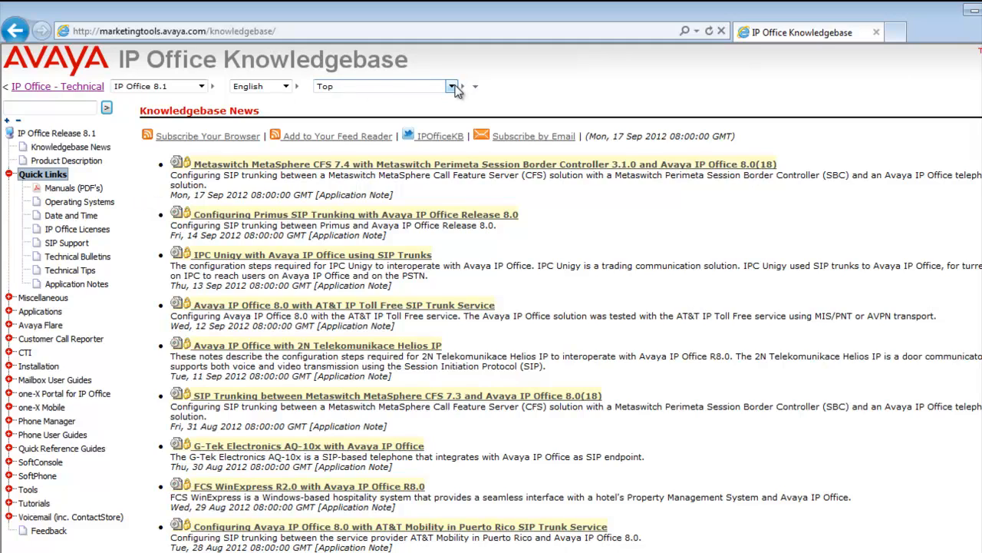
pyautogui.click(452, 86)
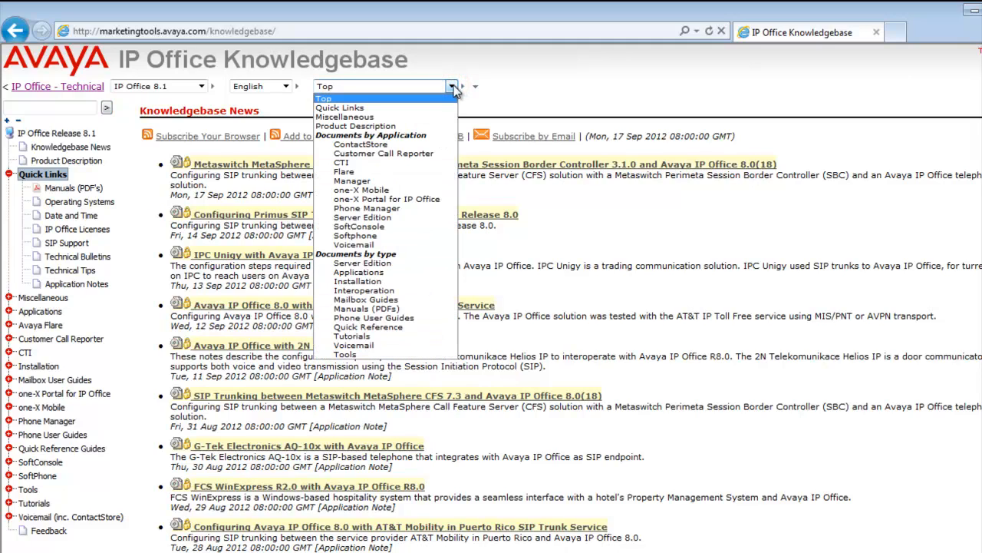
pyautogui.moveTo(430, 246)
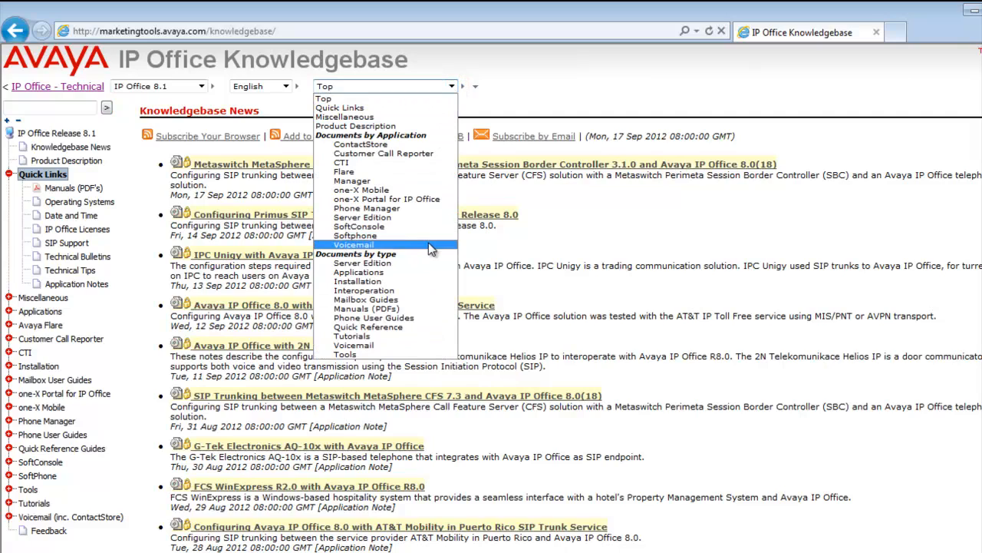
pyautogui.moveTo(360, 144)
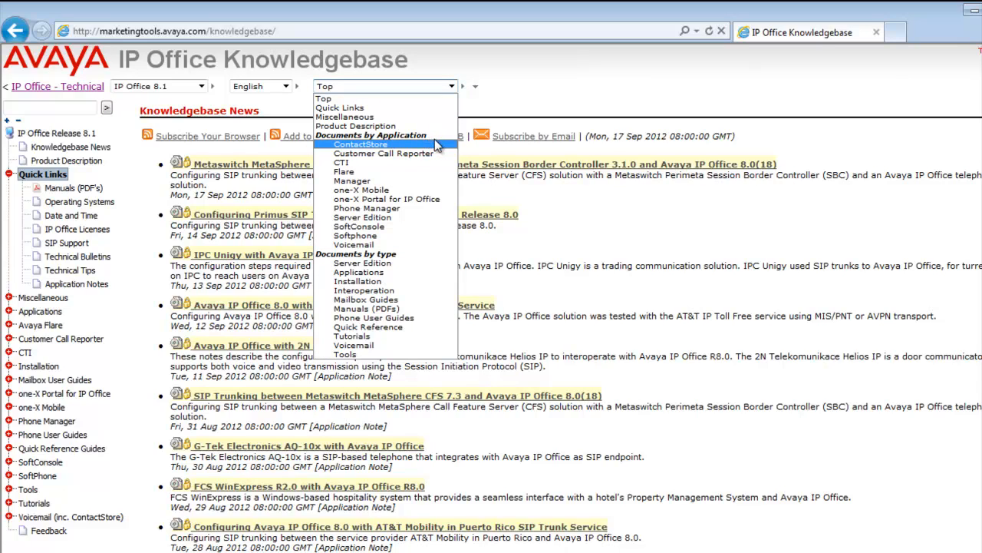
pyautogui.moveTo(434, 207)
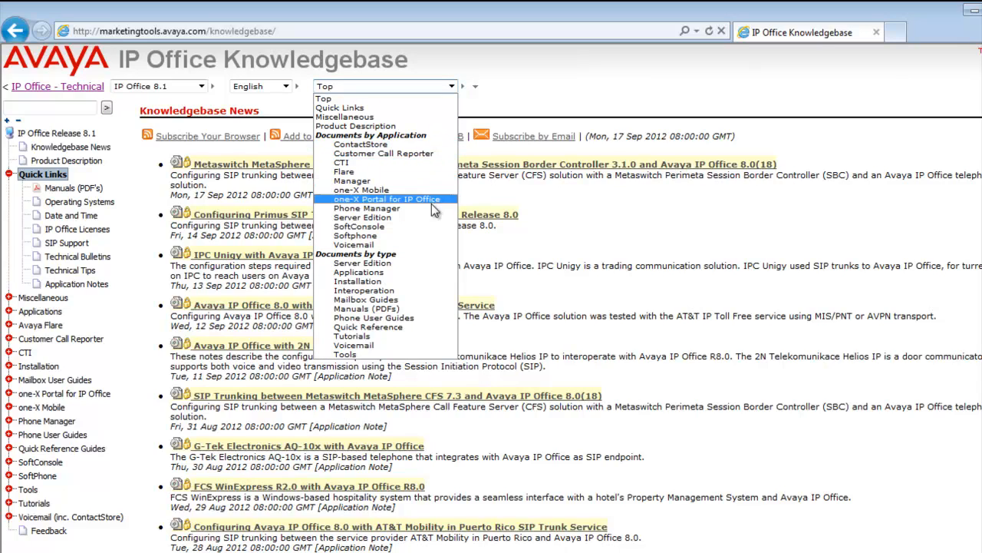
pyautogui.moveTo(374, 318)
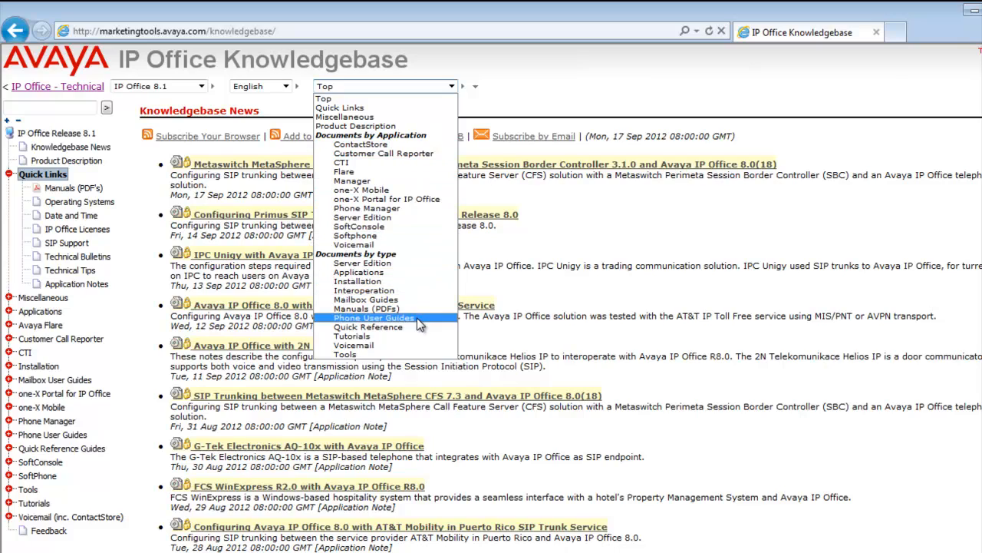
pyautogui.moveTo(367, 208)
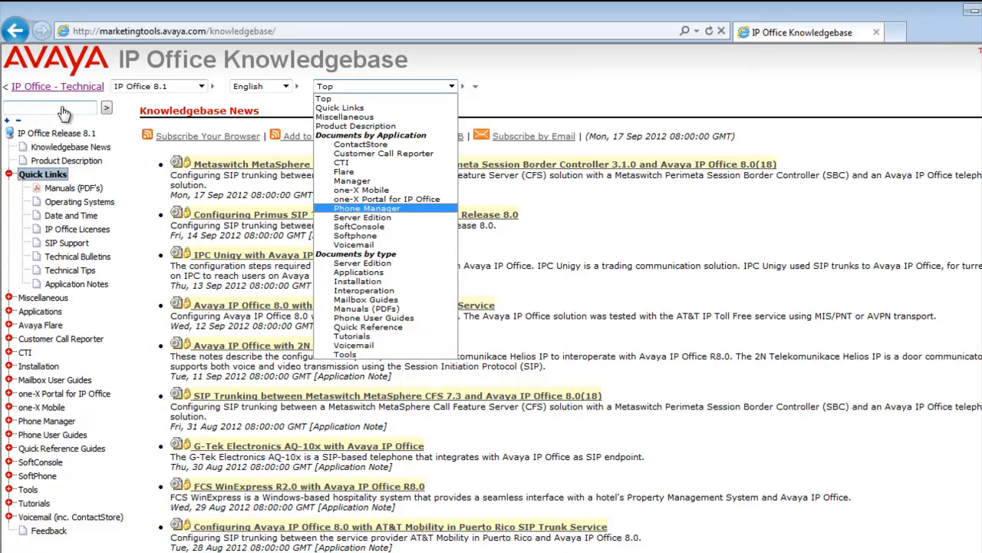
pyautogui.moveTo(806, 150)
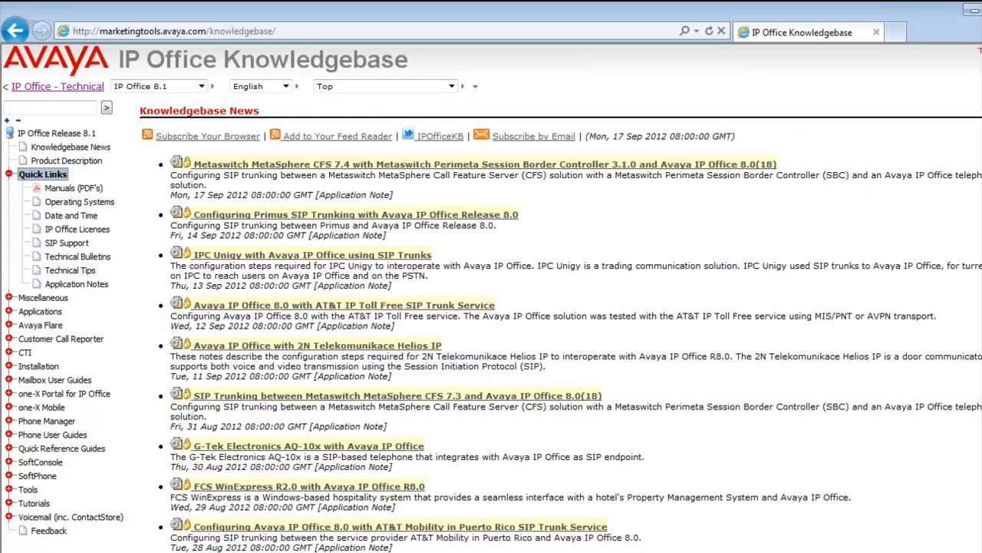
pyautogui.scroll(-3)
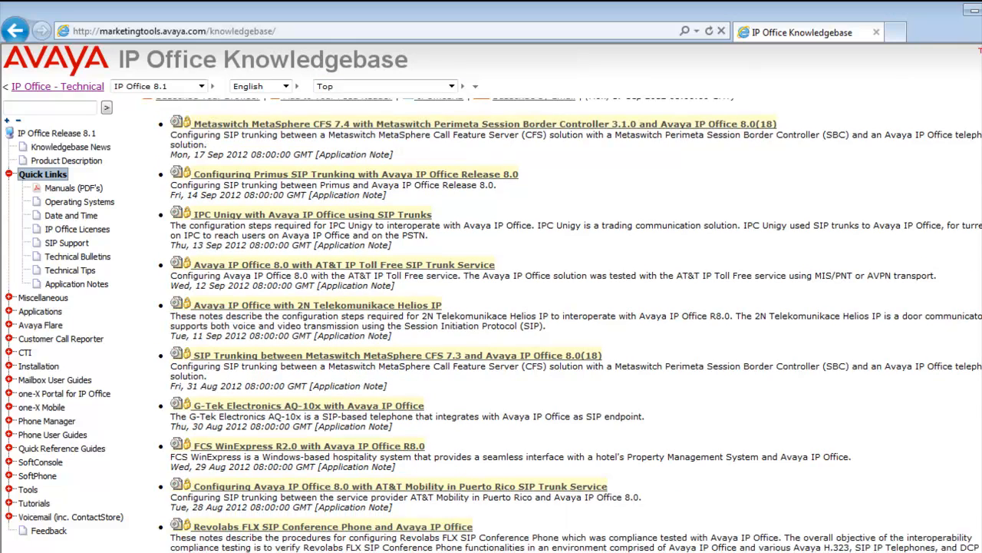
pyautogui.scroll(-3)
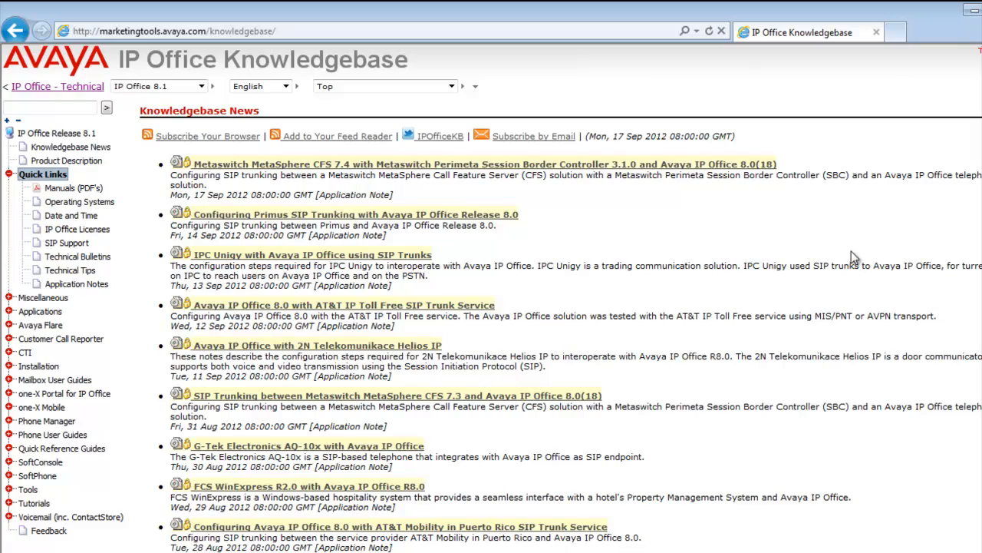
pyautogui.moveTo(526, 213)
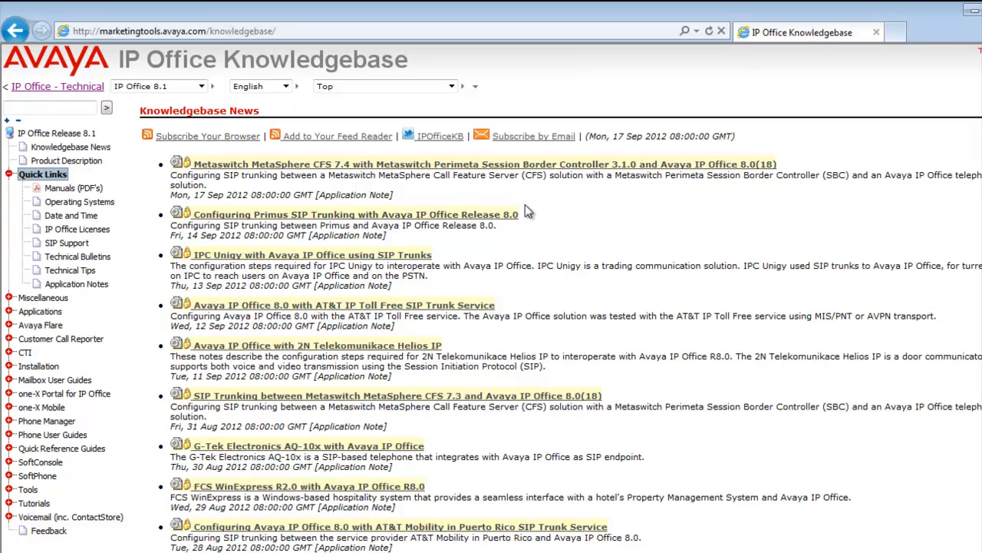
pyautogui.moveTo(534, 142)
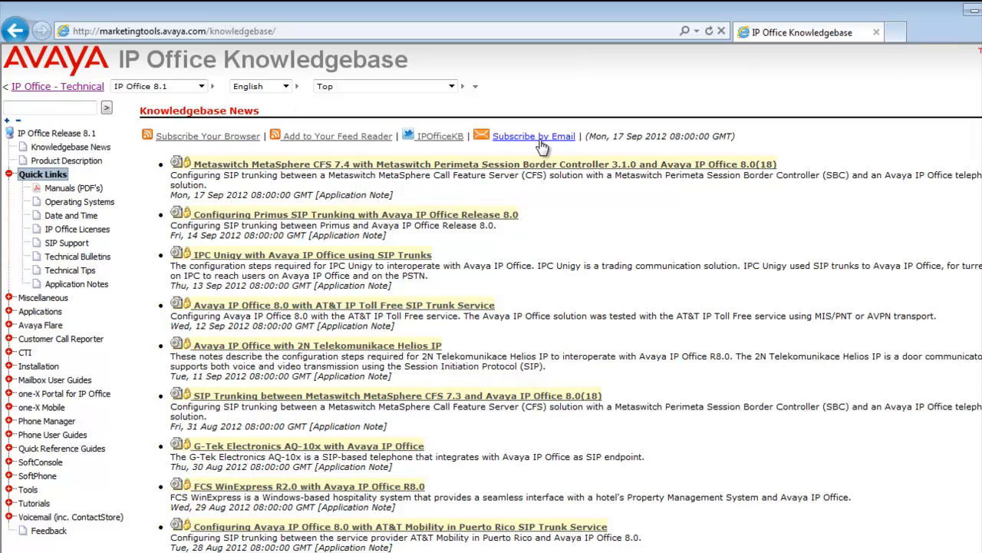
pyautogui.moveTo(440, 136)
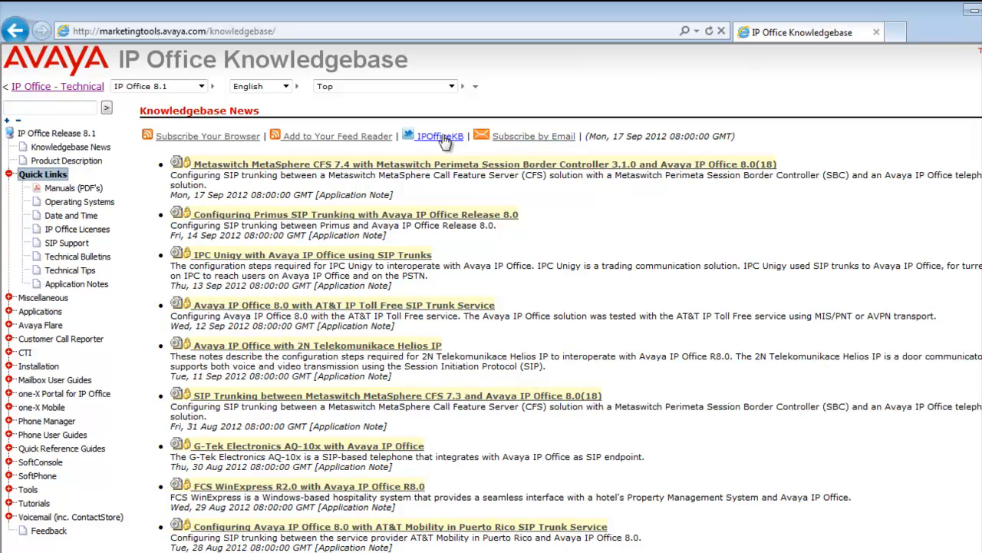
pyautogui.moveTo(355, 146)
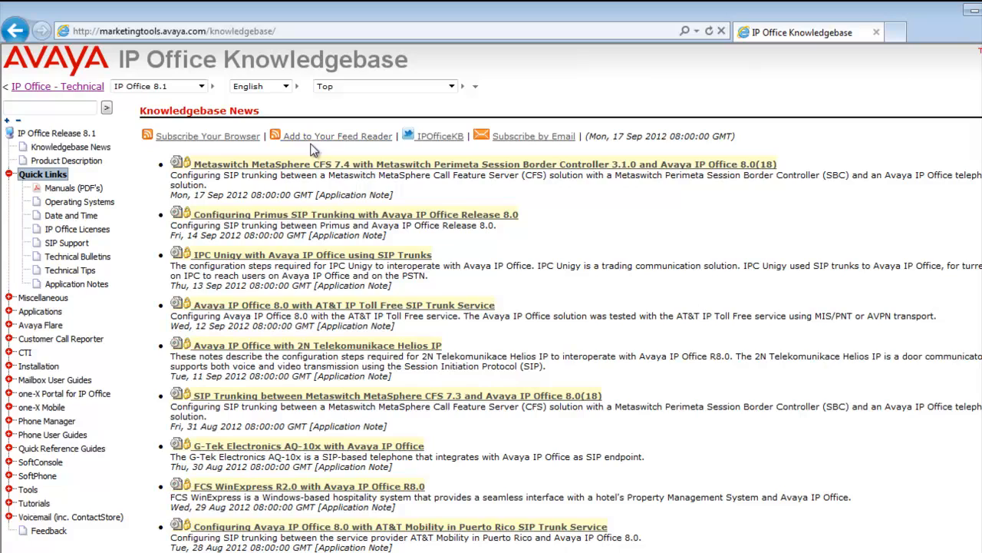
pyautogui.moveTo(666, 344)
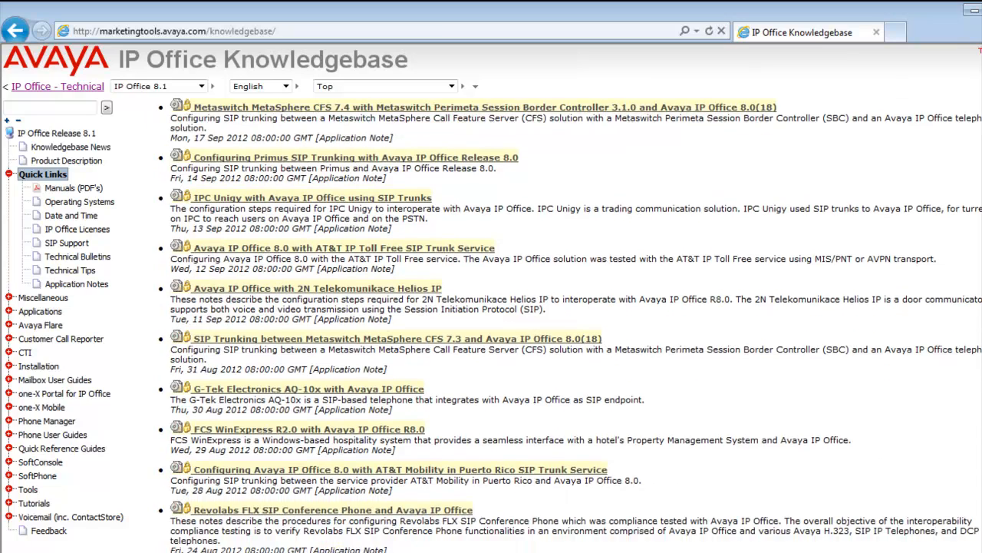
pyautogui.scroll(-3)
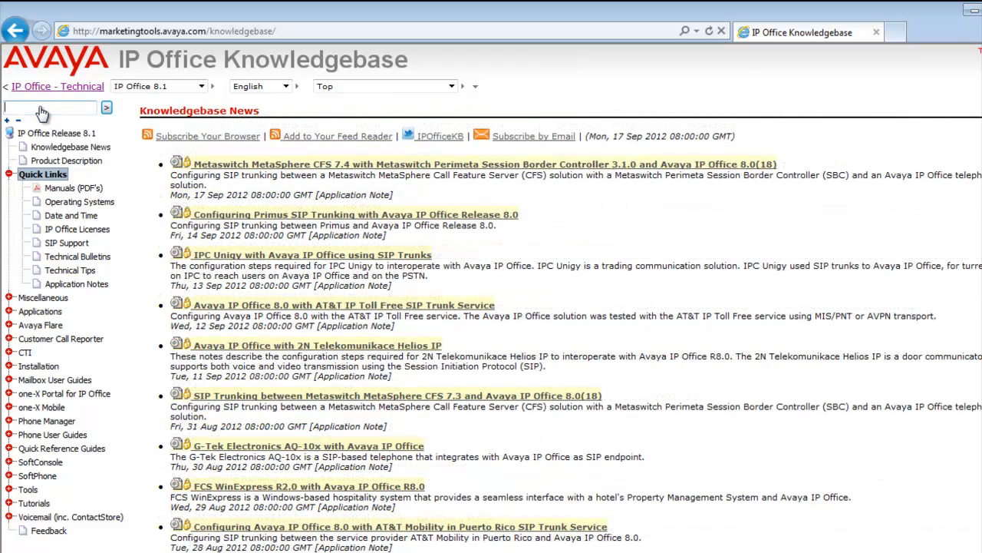
# Search the Knowledgebase for B179, returning 32 results
pyautogui.write('B179')
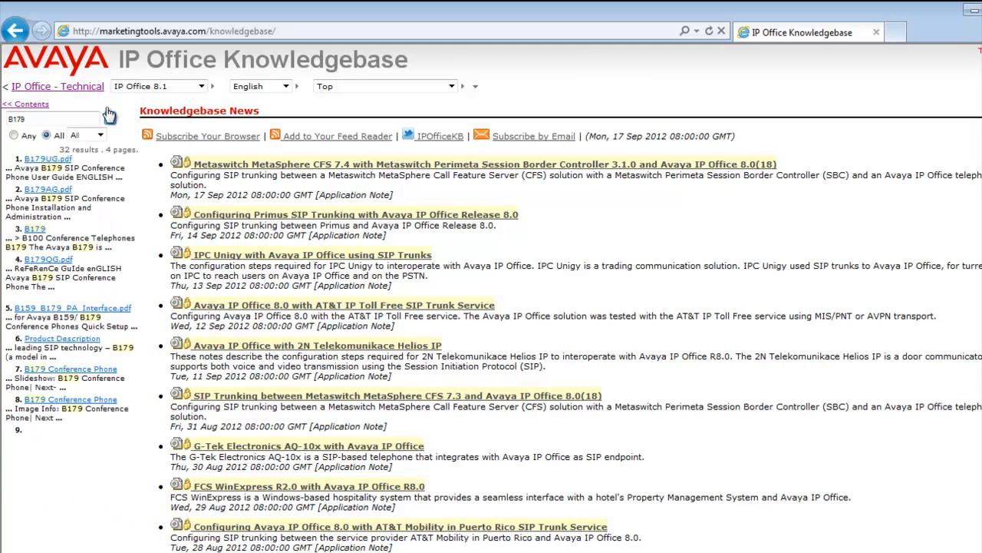
pyautogui.click(110, 118)
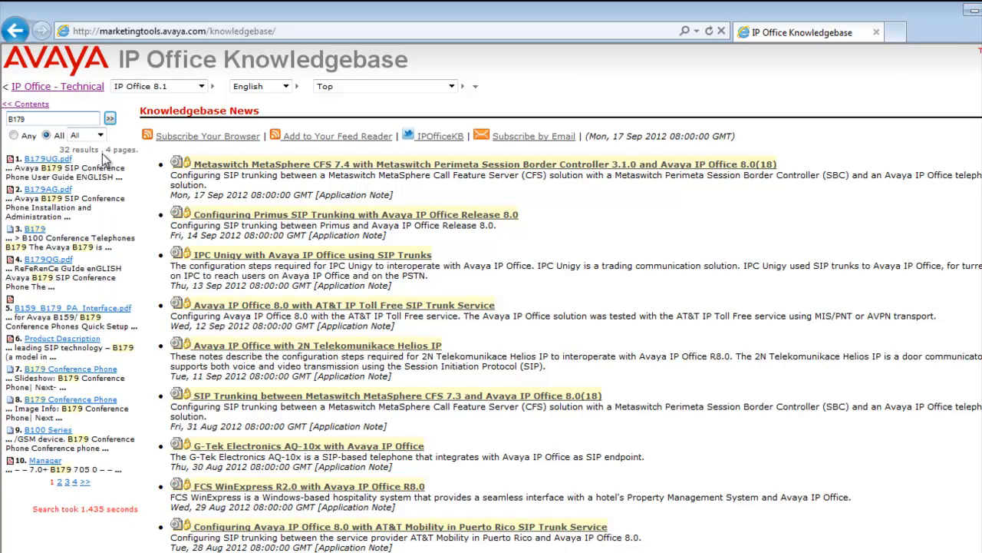
pyautogui.moveTo(87, 192)
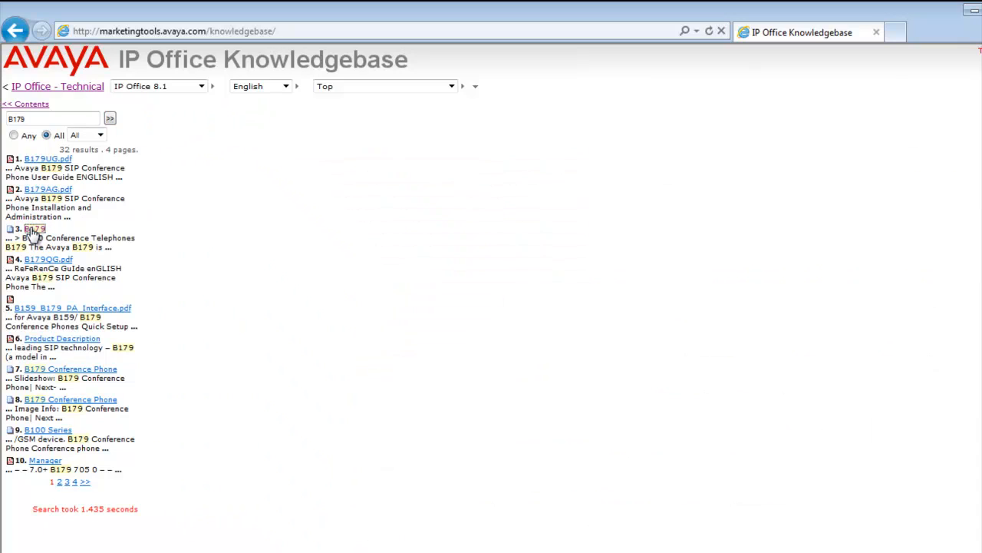
# Open the B179 product description result
pyautogui.click(35, 228)
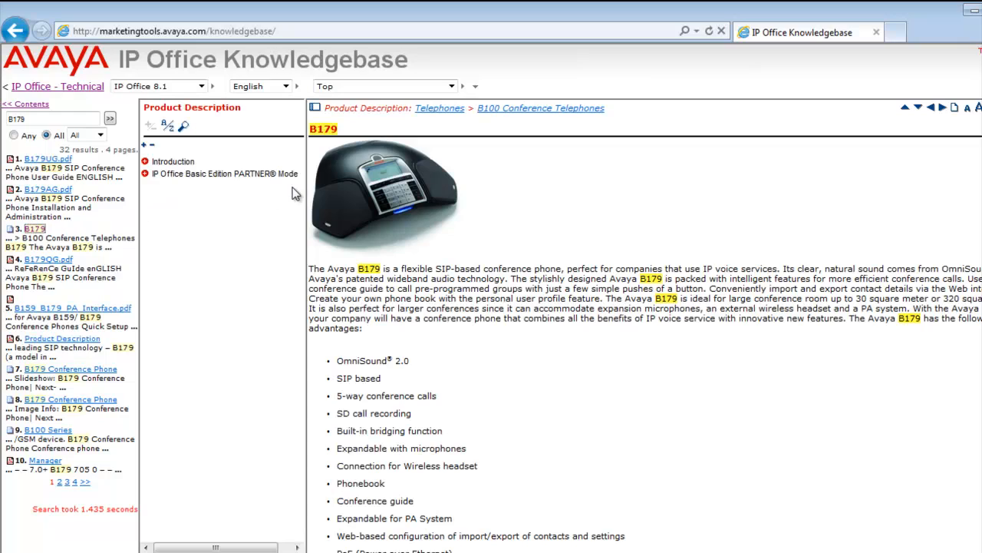
pyautogui.moveTo(343, 119)
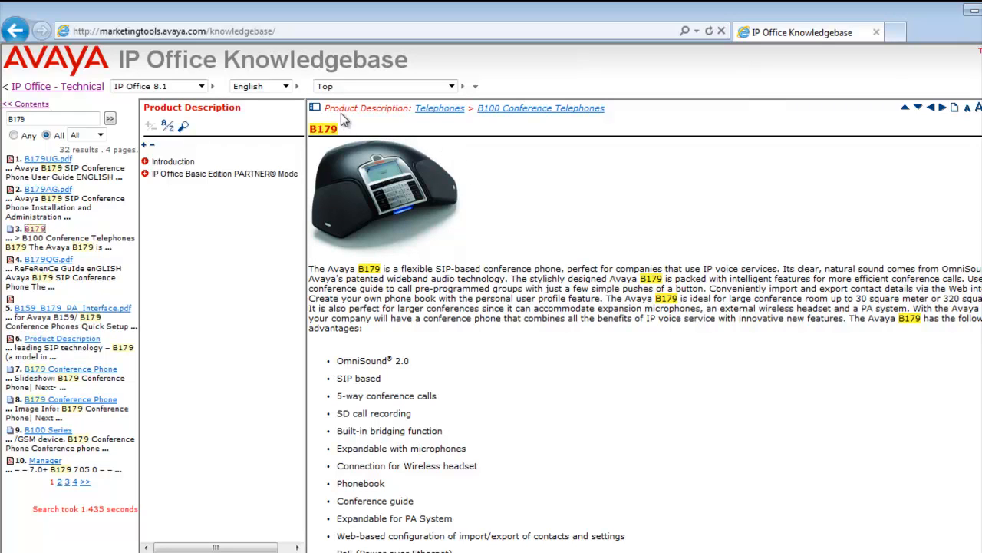
pyautogui.moveTo(390, 115)
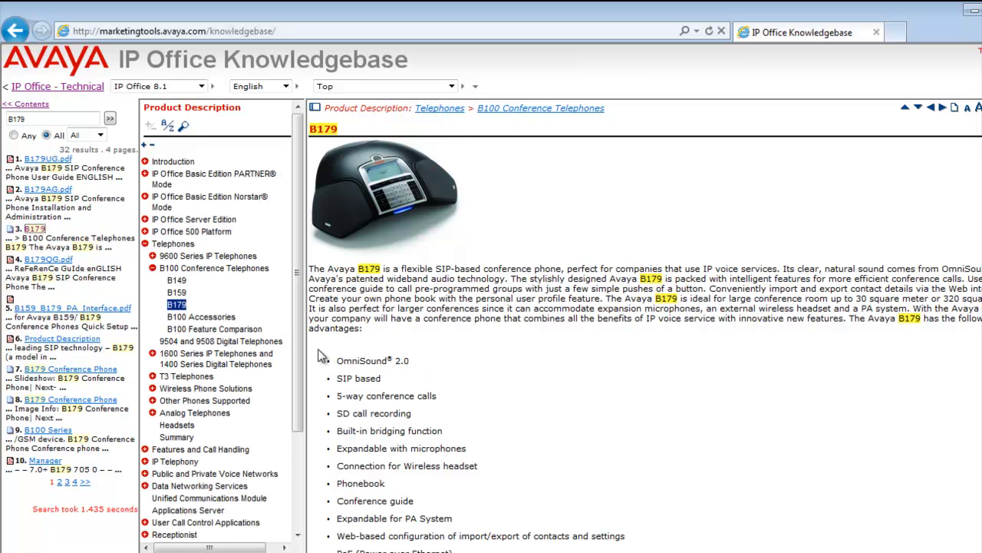
pyautogui.moveTo(299, 194)
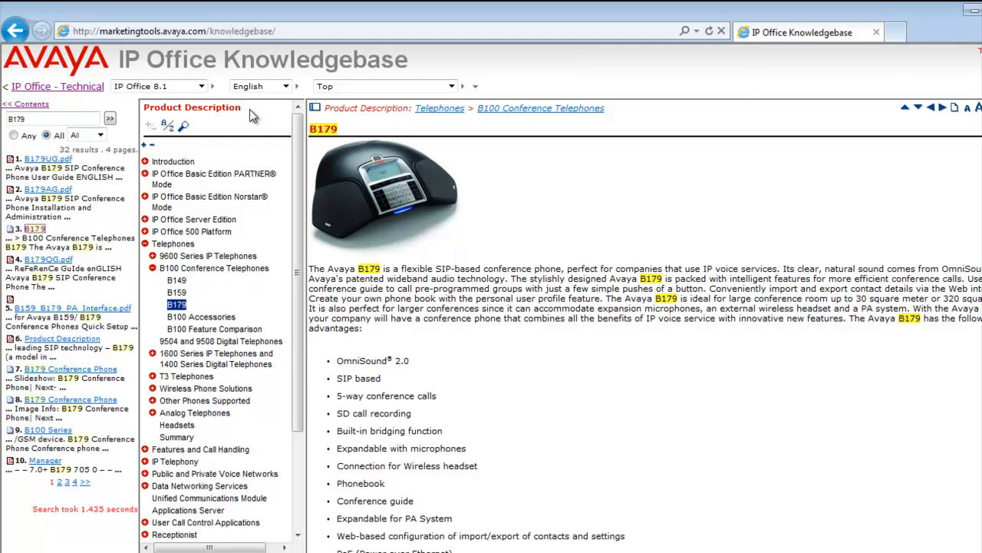
pyautogui.moveTo(253, 184)
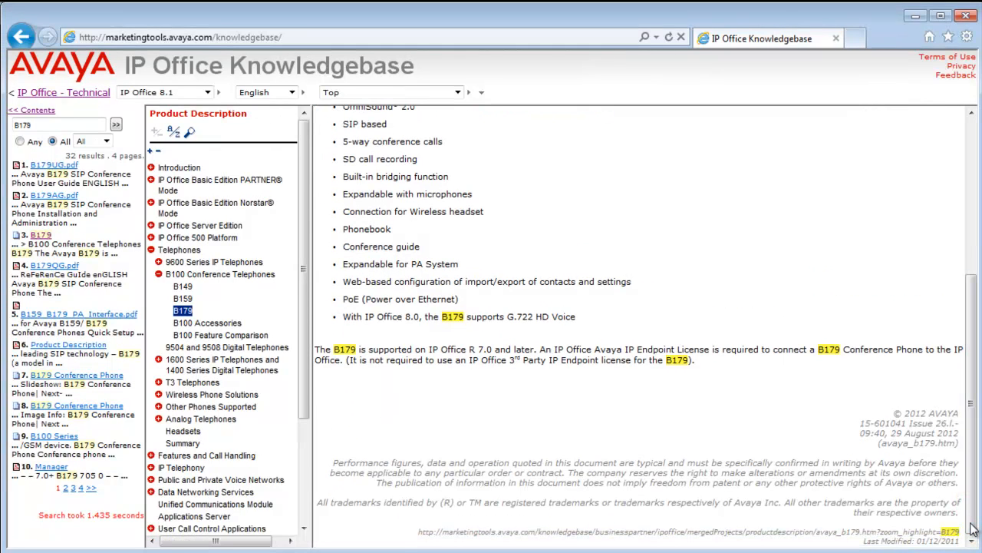
pyautogui.moveTo(369, 514)
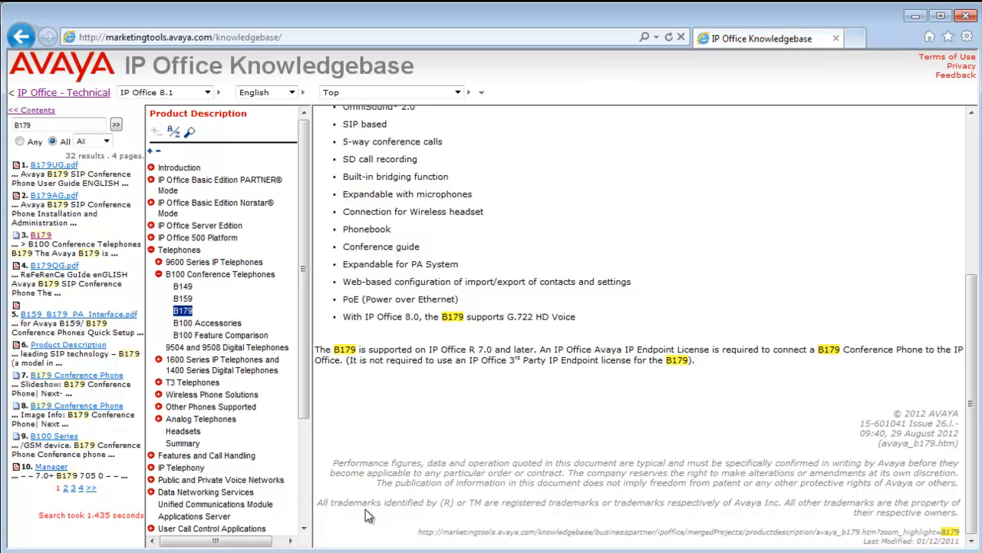
pyautogui.moveTo(538, 348)
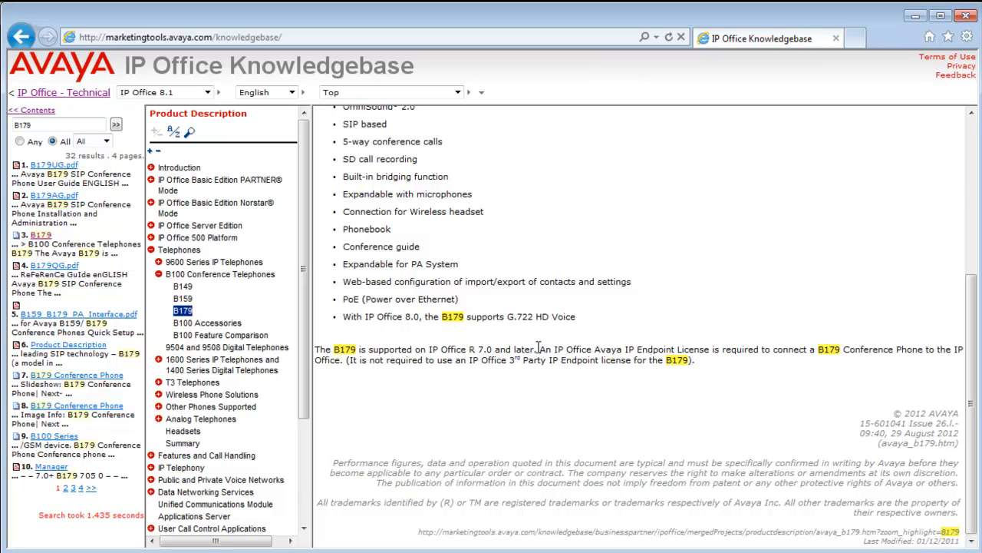
# Select the B179 page's footer link and its ?zoom_highlight=B179 part
pyautogui.moveTo(315, 349); pyautogui.dragTo(537, 349)
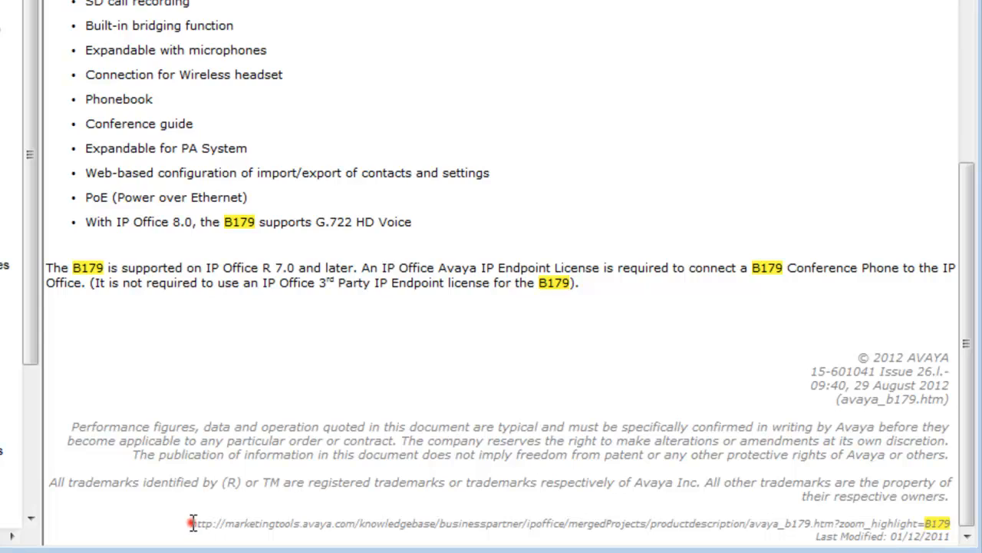
pyautogui.moveTo(191, 522); pyautogui.dragTo(810, 523)
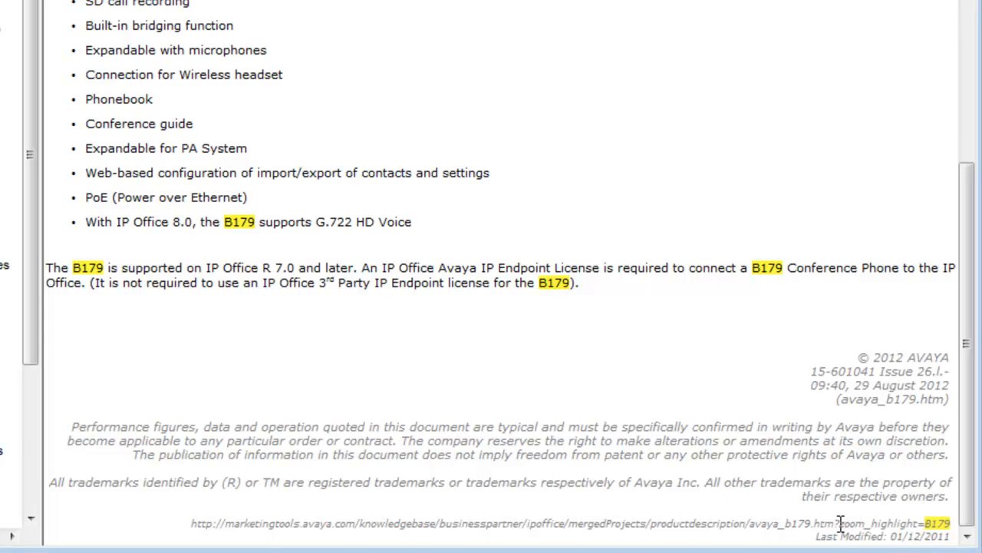
pyautogui.doubleClick(875, 522)
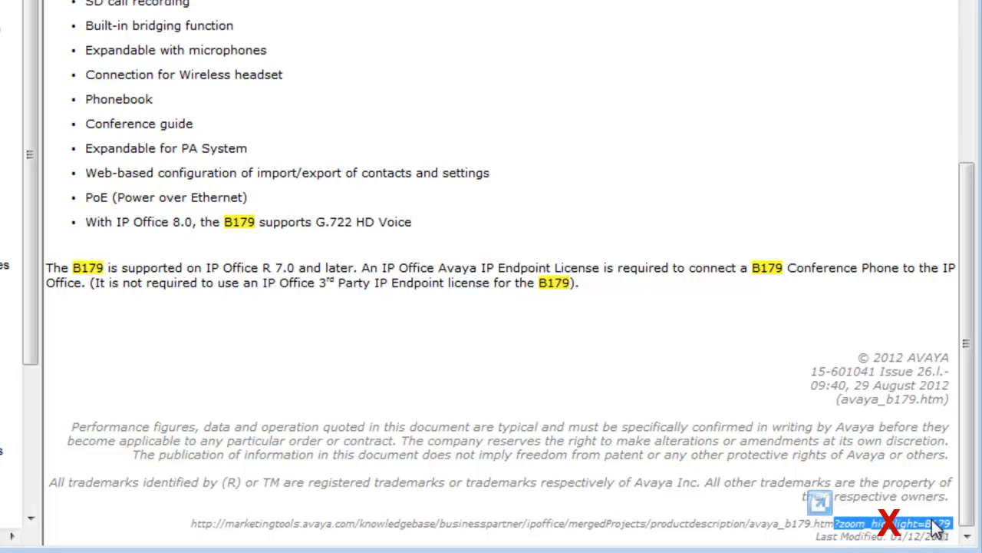
pyautogui.moveTo(658, 423)
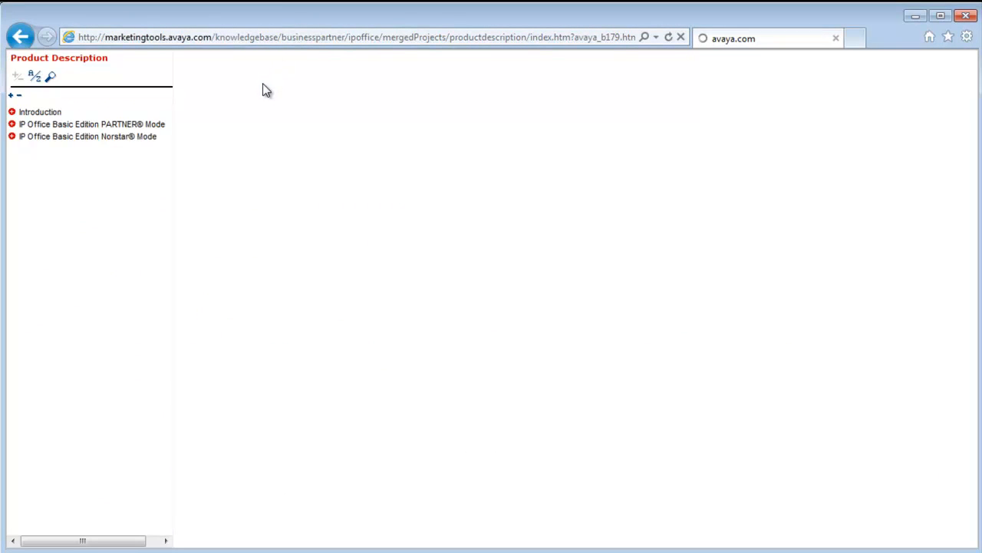
# Scroll the standalone B179 page, then return to the Knowledgebase News page
pyautogui.click(10, 94)
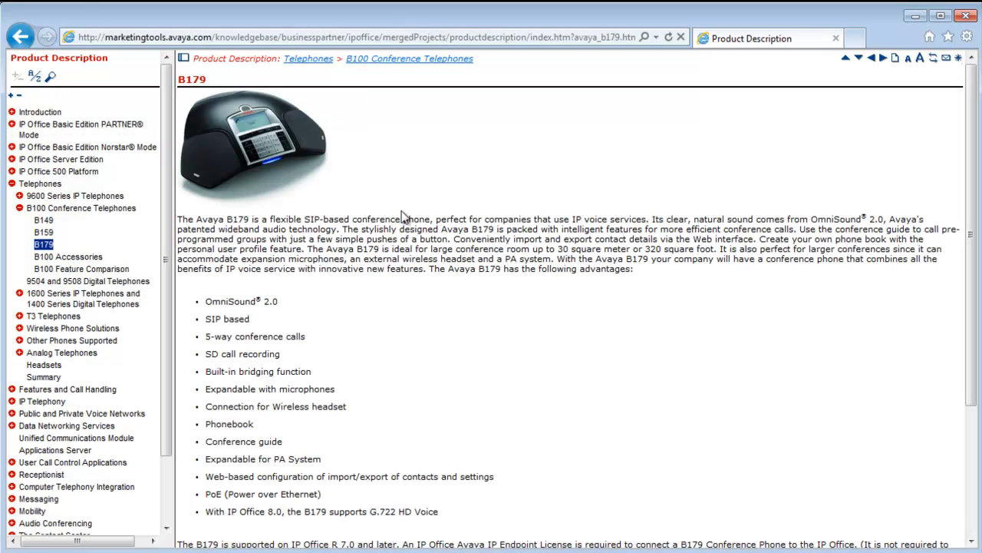
pyautogui.moveTo(952, 278)
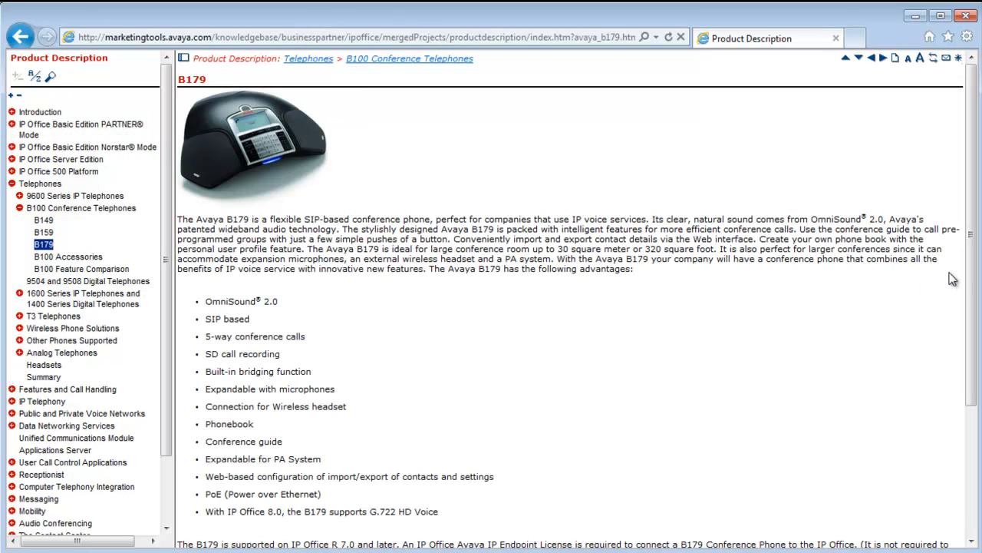
pyautogui.scroll(-3)
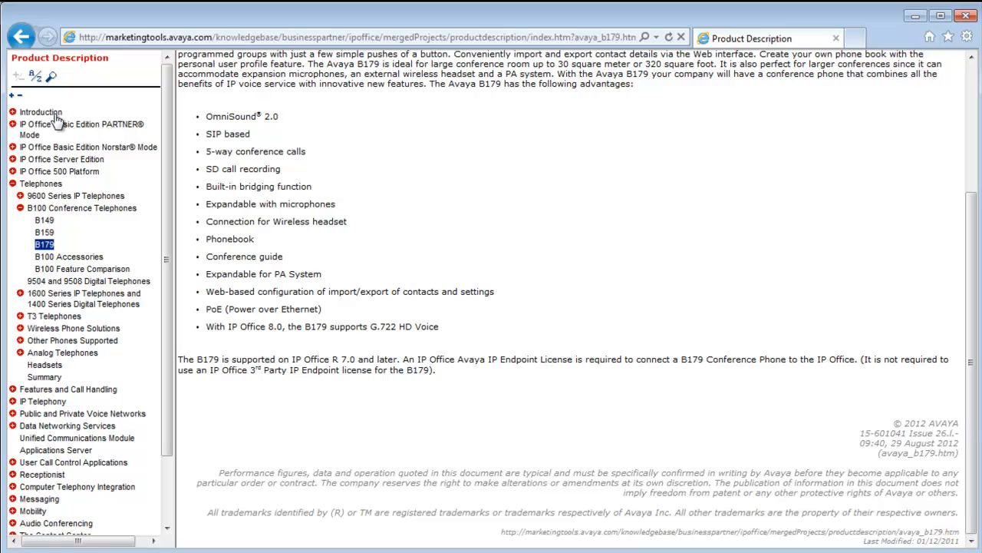
pyautogui.moveTo(59, 129)
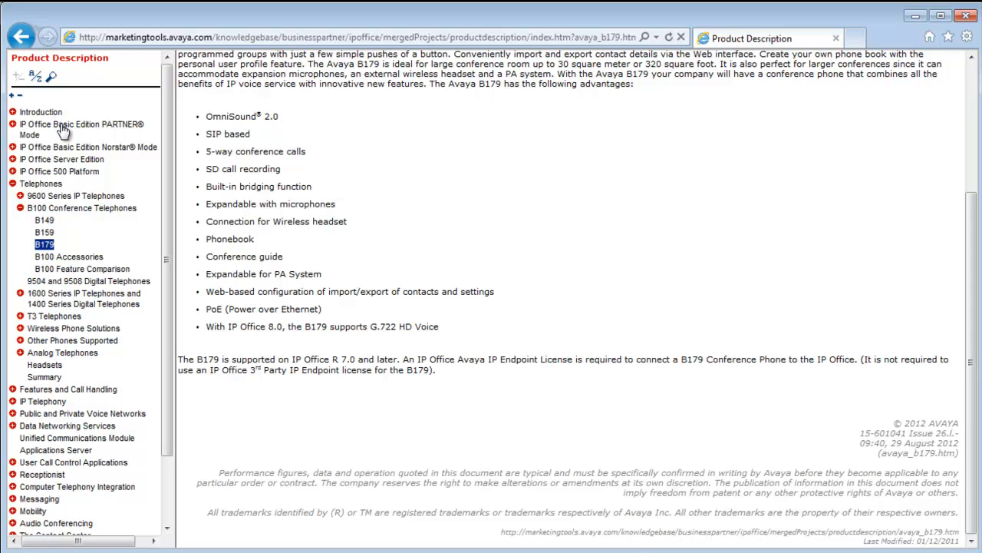
pyautogui.click(83, 129)
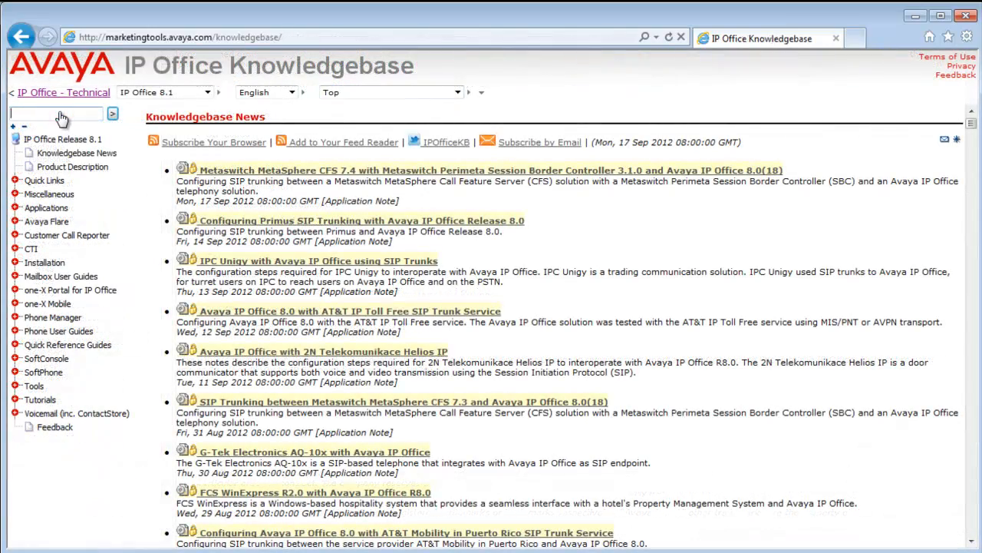
# Search the Knowledgebase for DTE, returning 90 results
pyautogui.write('DTE')
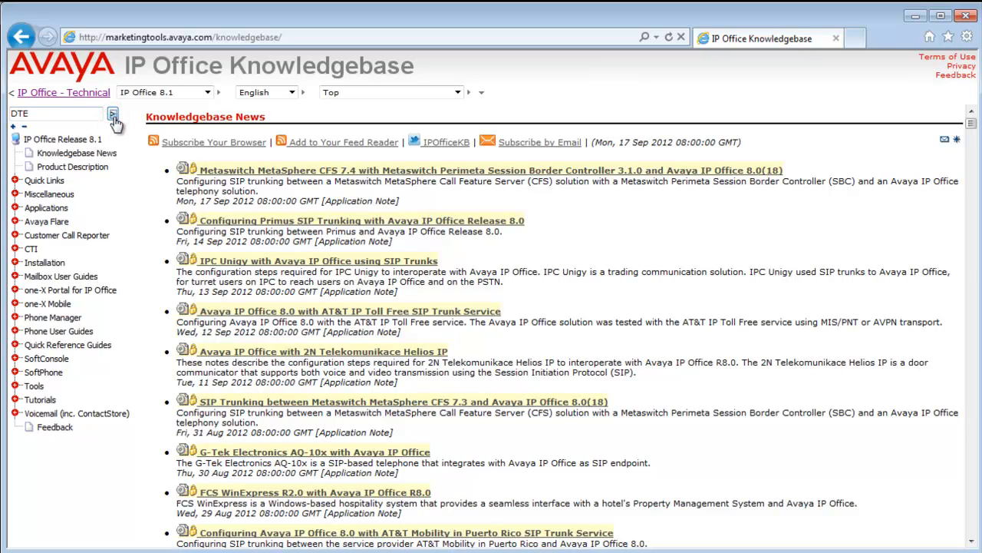
pyautogui.click(113, 125)
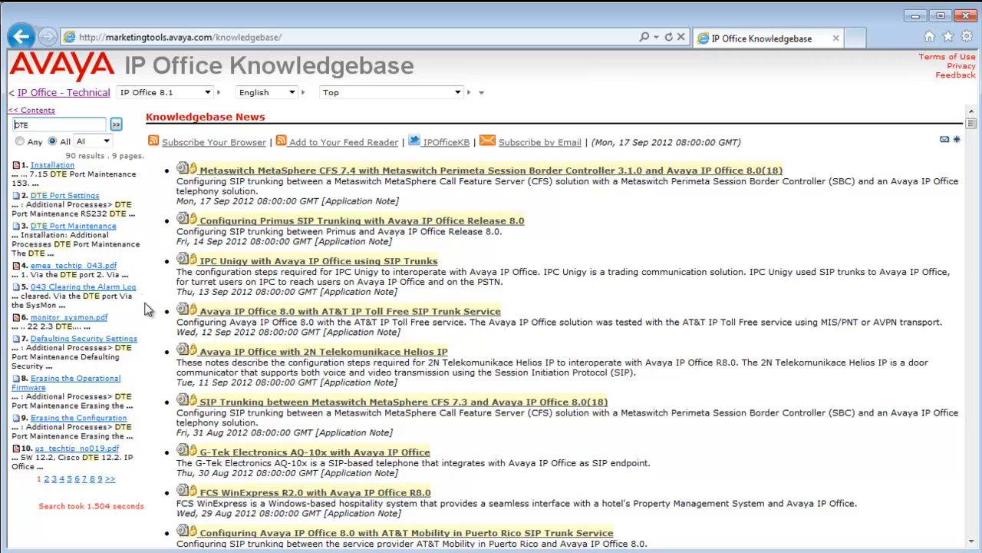
pyautogui.moveTo(129, 195)
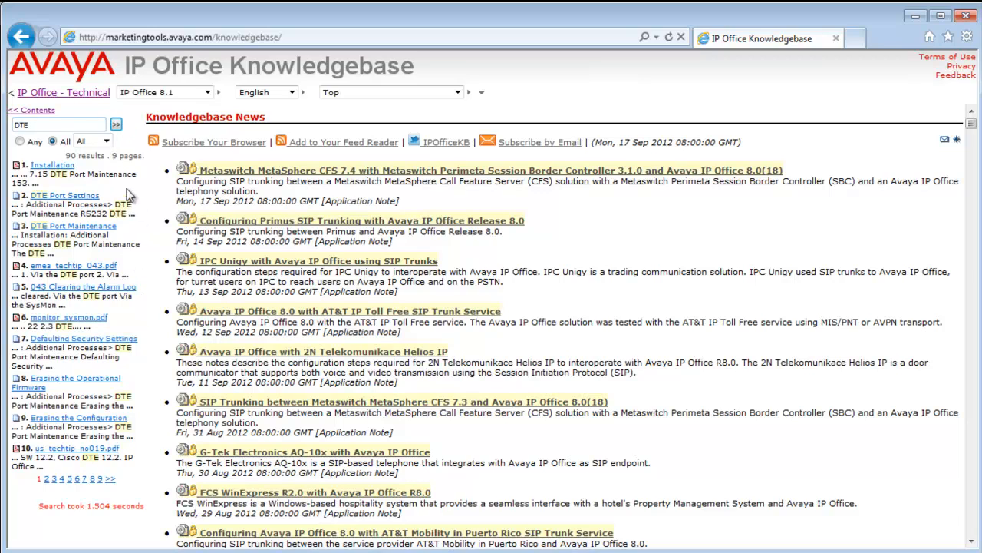
pyautogui.moveTo(141, 261)
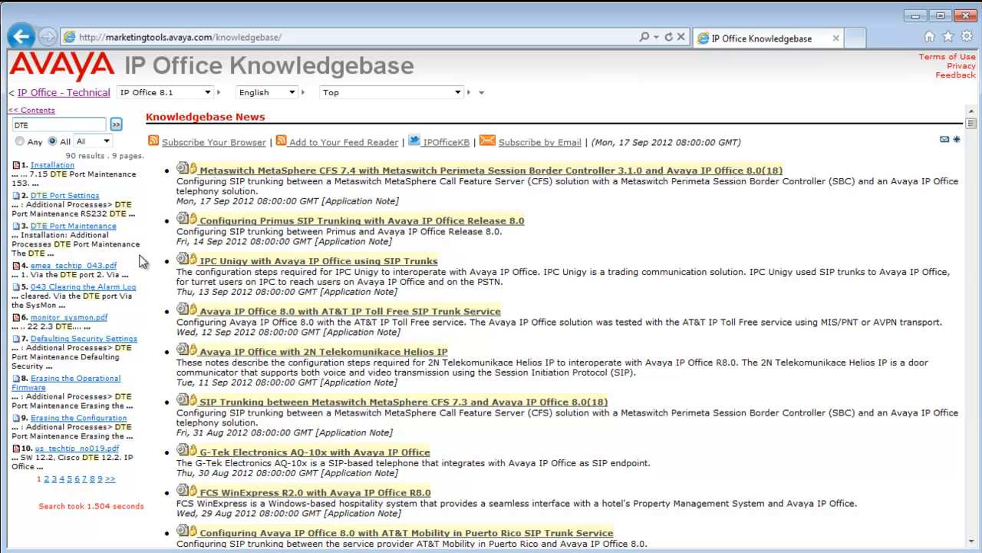
pyautogui.moveTo(92, 198)
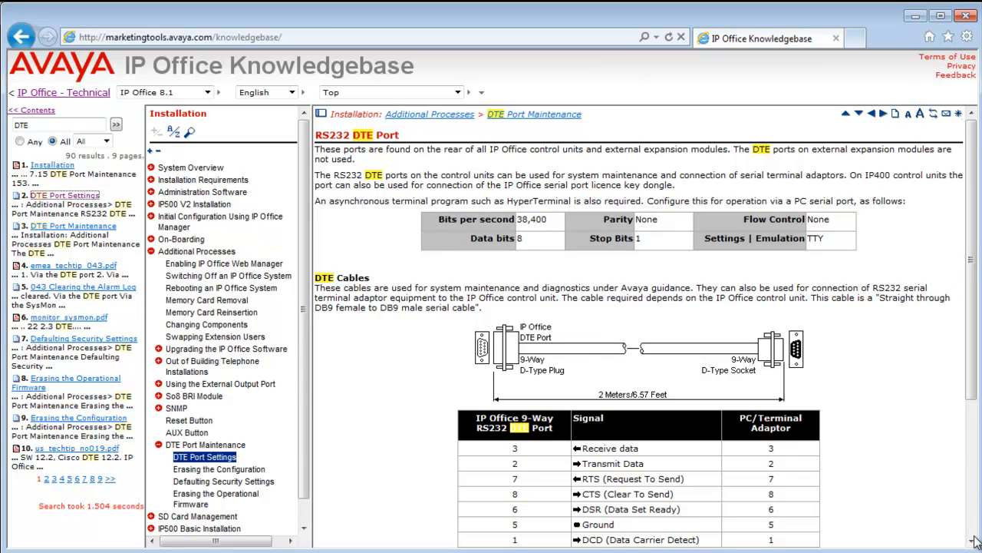
pyautogui.scroll(-3)
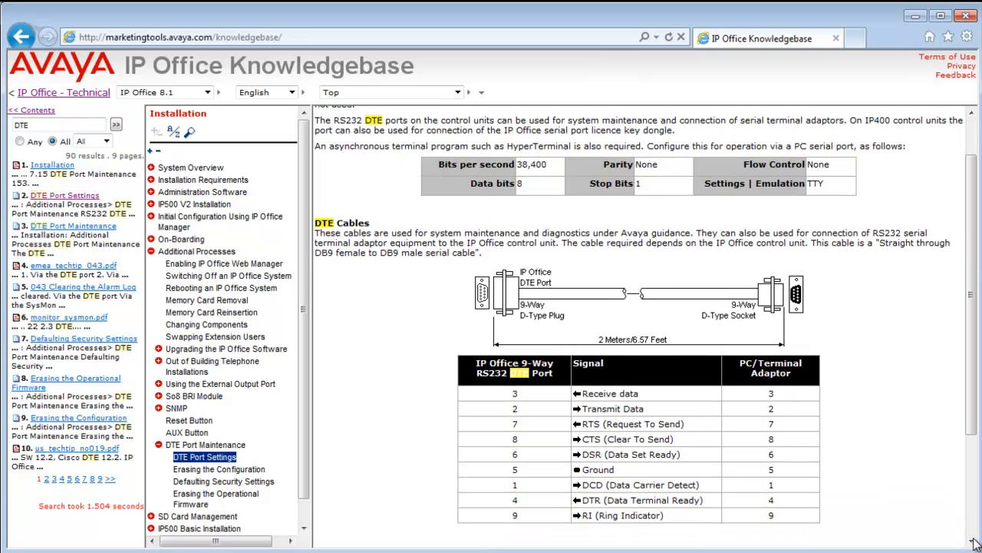
pyautogui.scroll(-3)
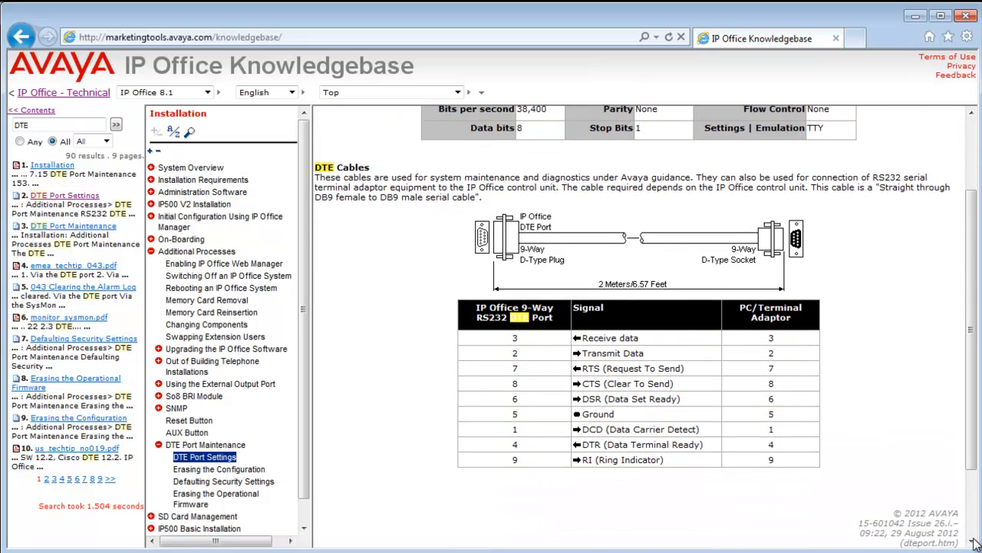
pyautogui.scroll(-3)
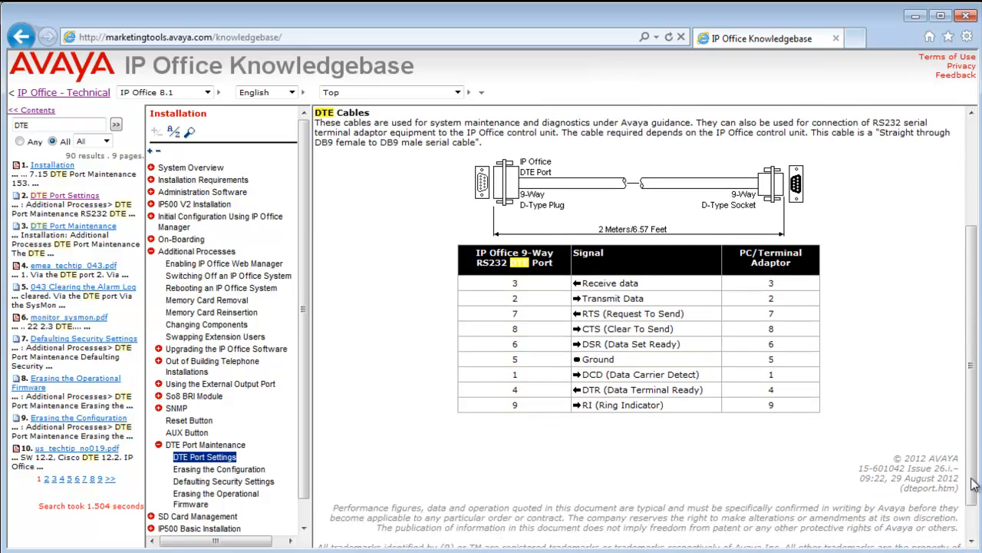